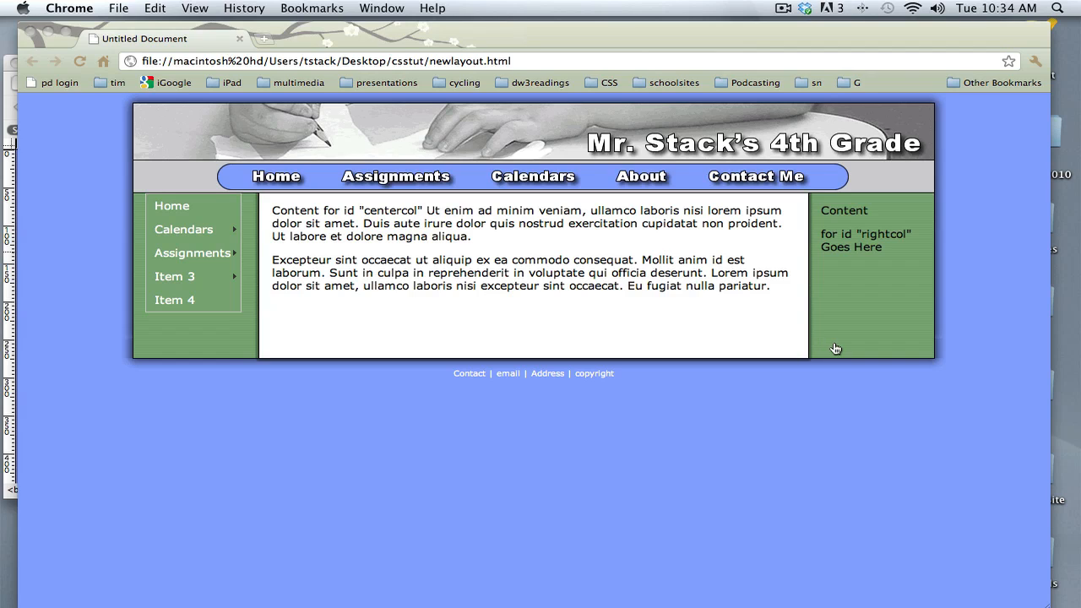
pyautogui.moveTo(886, 345)
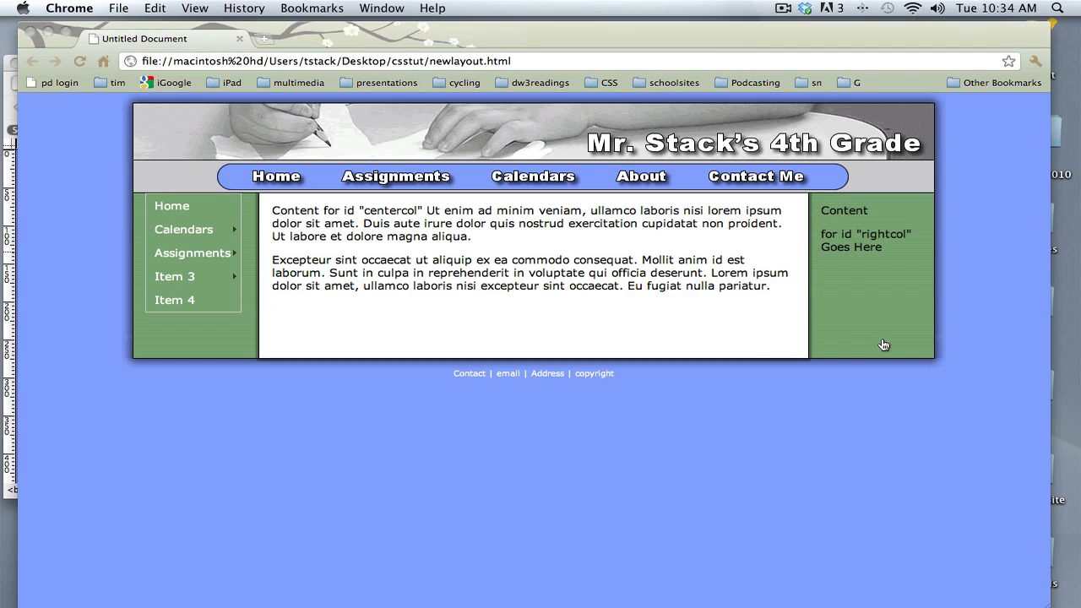
pyautogui.moveTo(666, 307)
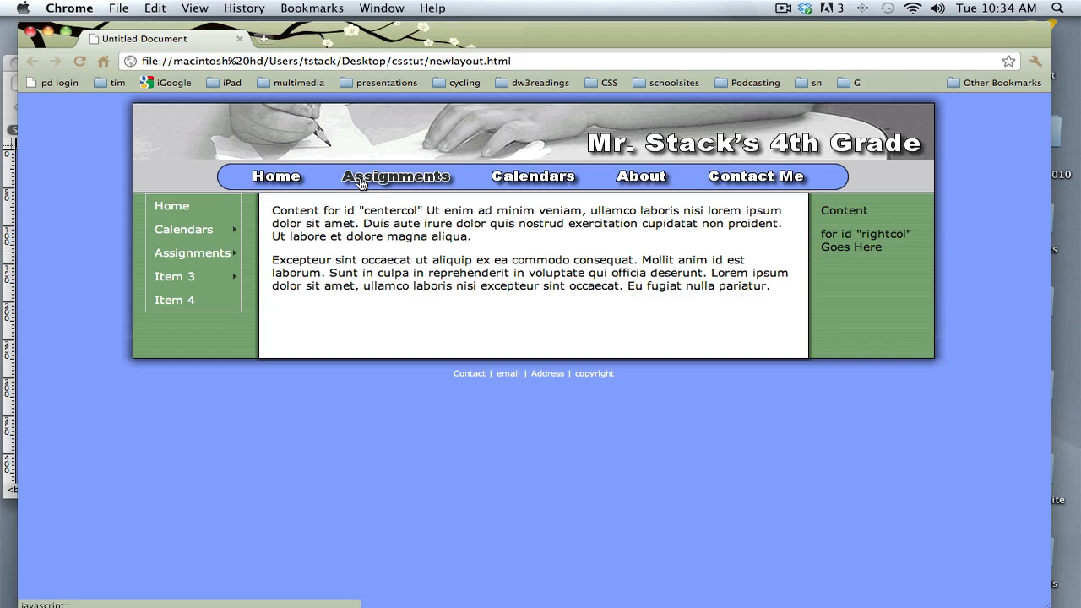
pyautogui.moveTo(453, 179)
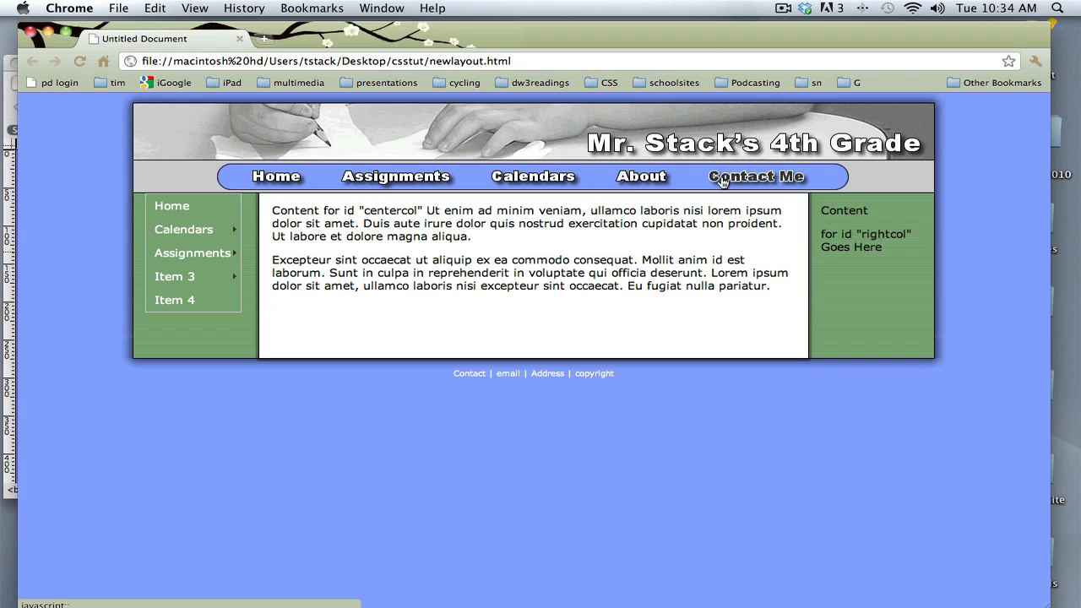
pyautogui.moveTo(564, 196)
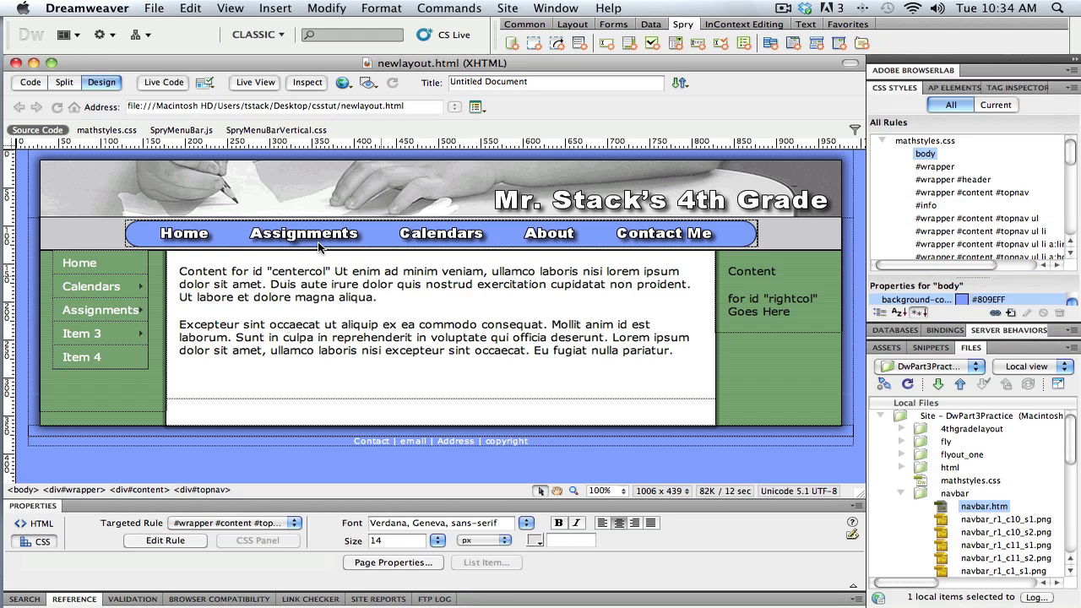
# Step: Review the Assignments, About and Contact Me navigation images and their properties
pyautogui.click(304, 233)
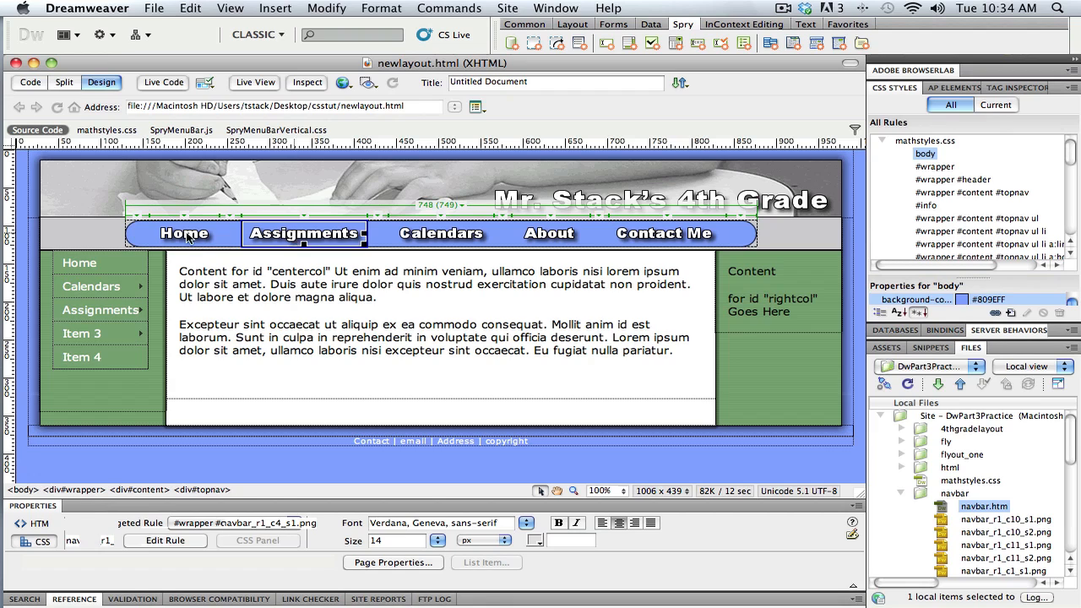
pyautogui.click(440, 234)
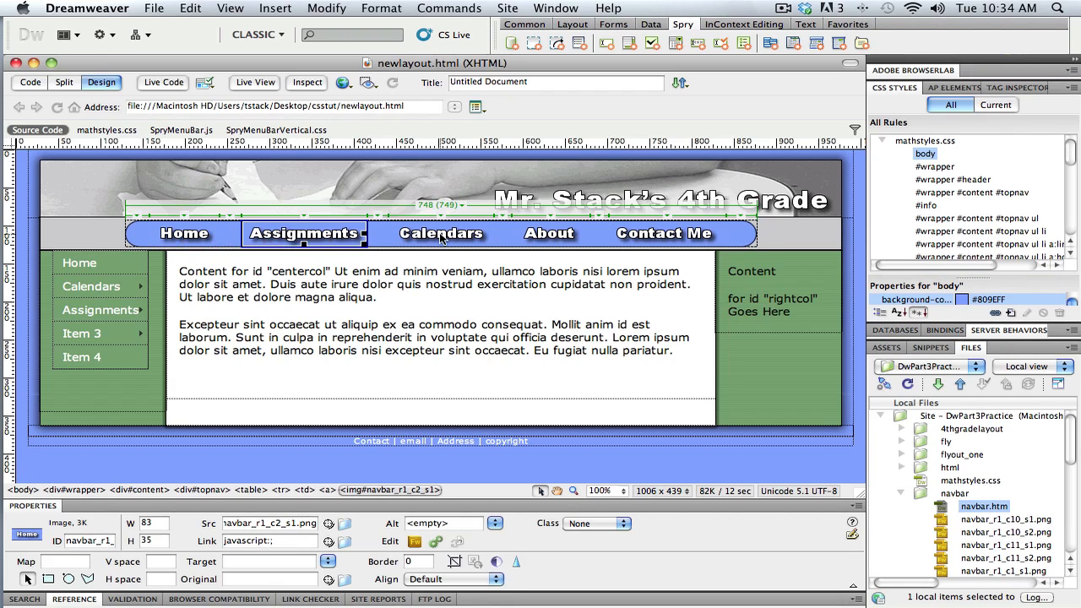
pyautogui.click(550, 233)
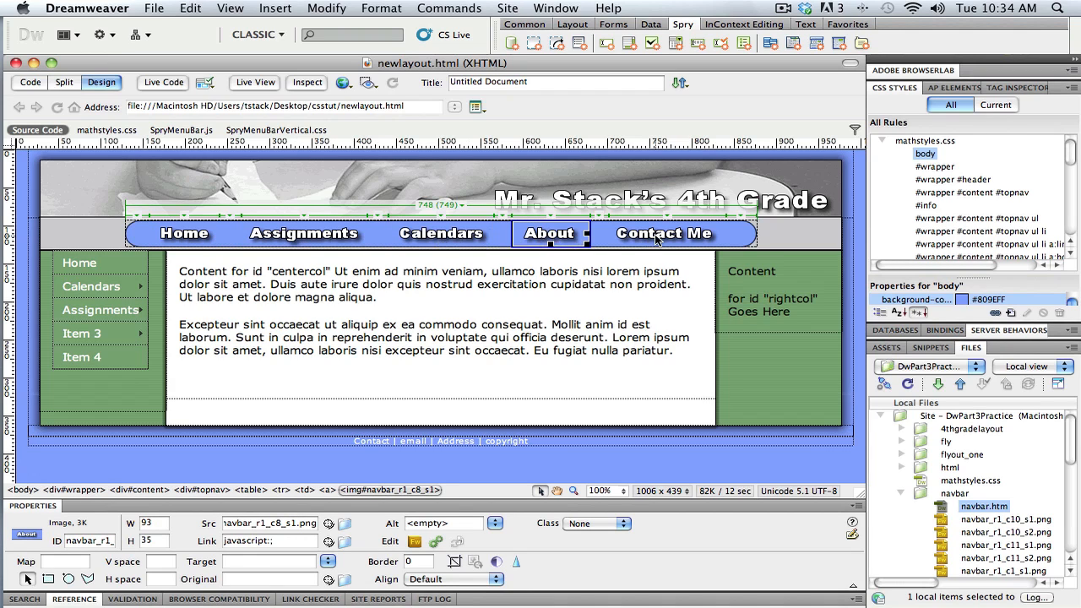
pyautogui.click(664, 233)
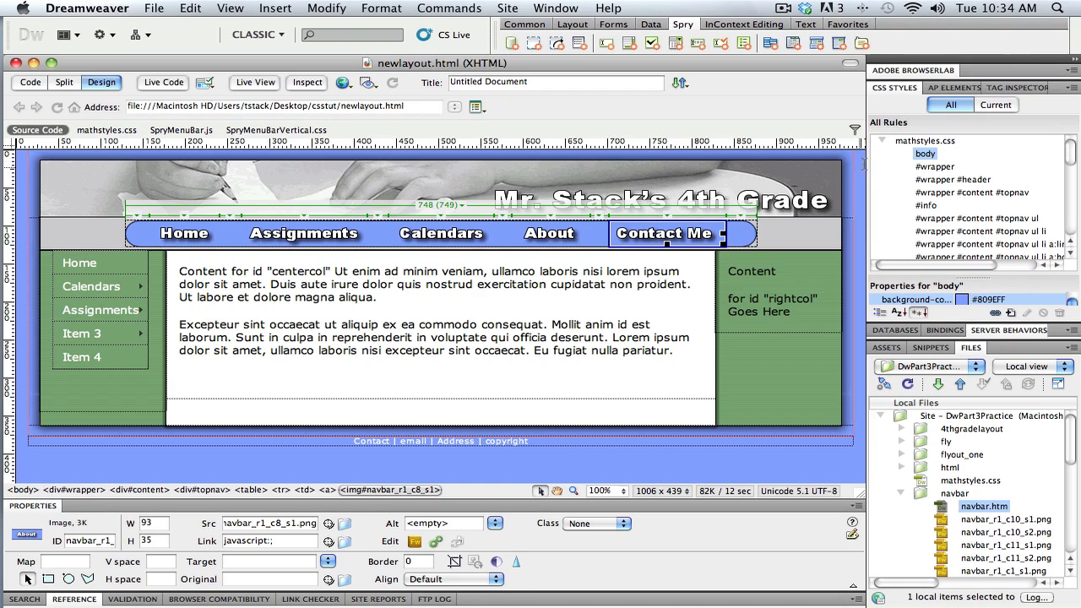
pyautogui.click(886, 154)
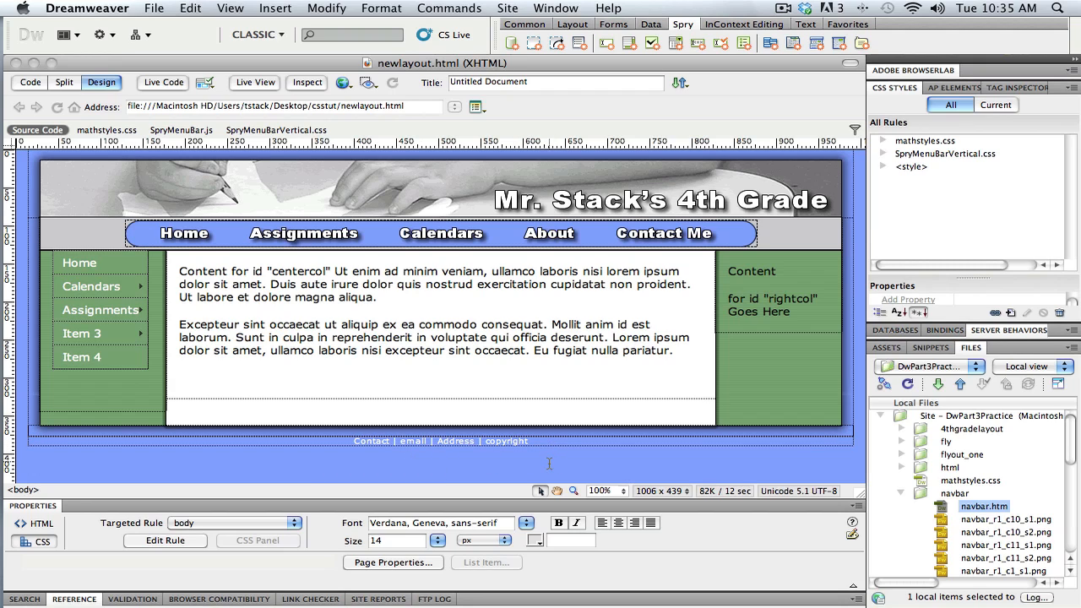
pyautogui.moveTo(470, 473)
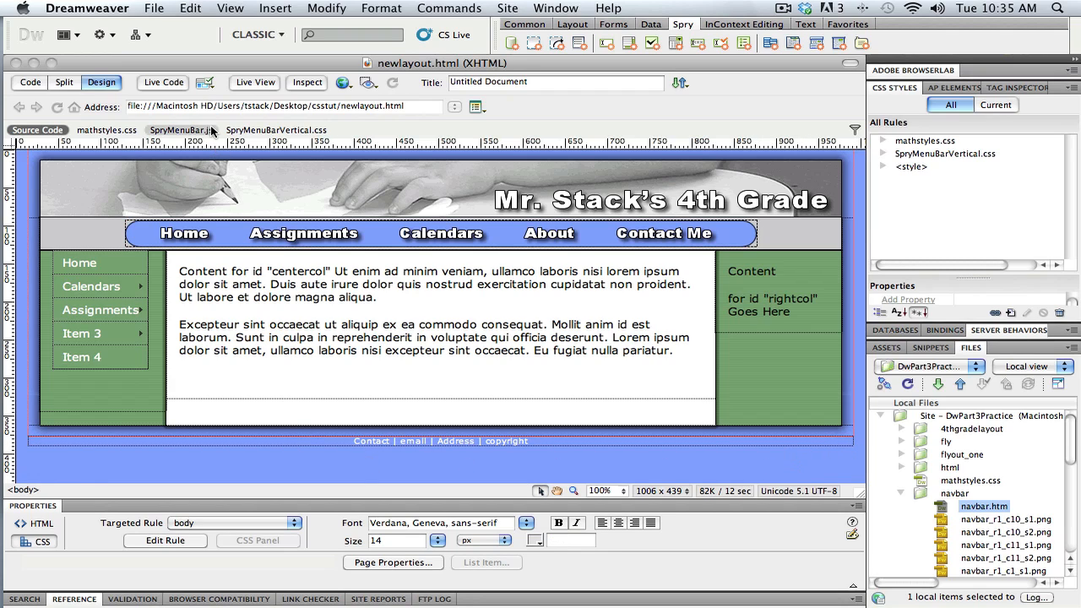
# Step: Insert a new AP Div (apDiv1, 200 by 115 px) below the layout and select it
pyautogui.click(275, 7)
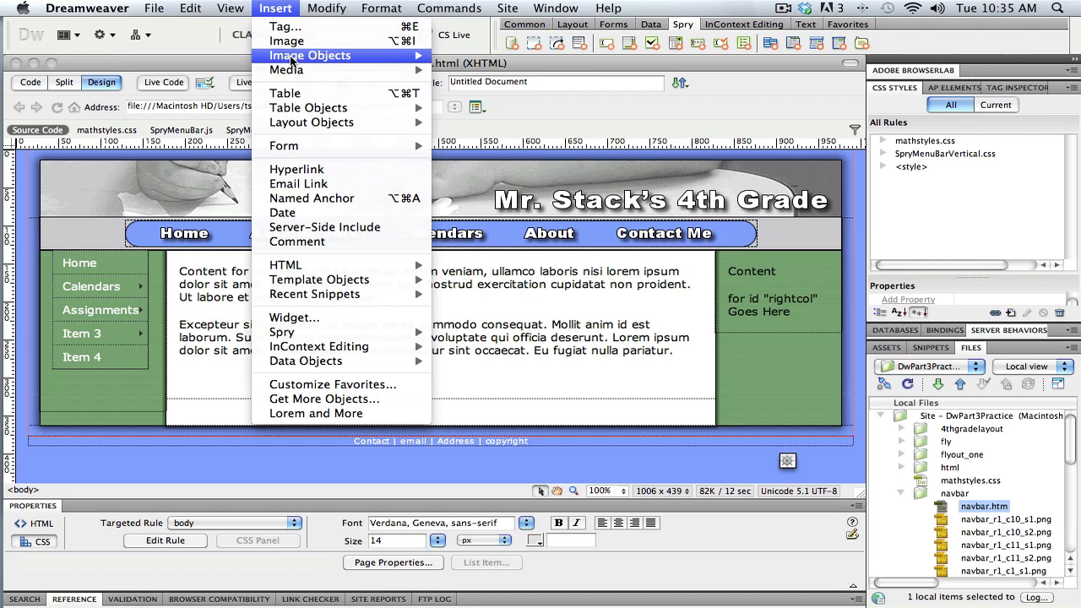
pyautogui.moveTo(311, 122)
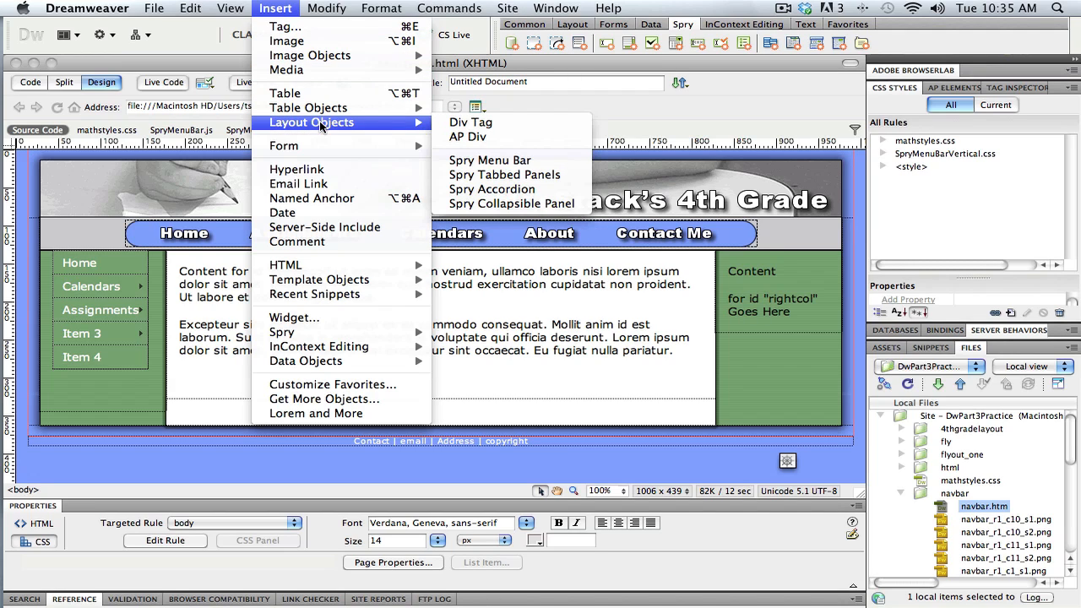
pyautogui.moveTo(466, 137)
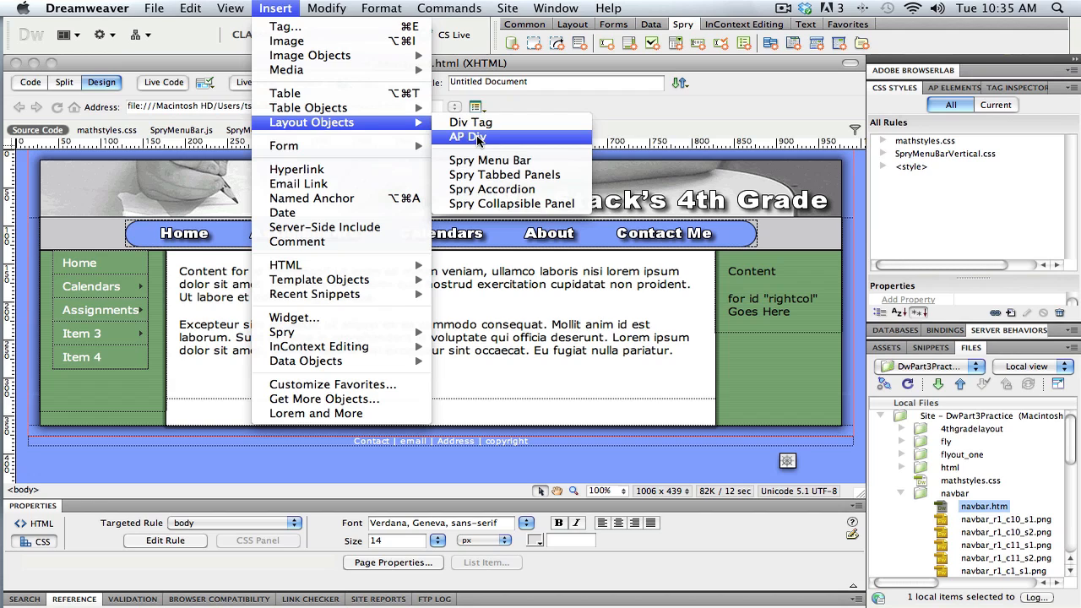
pyautogui.click(466, 137)
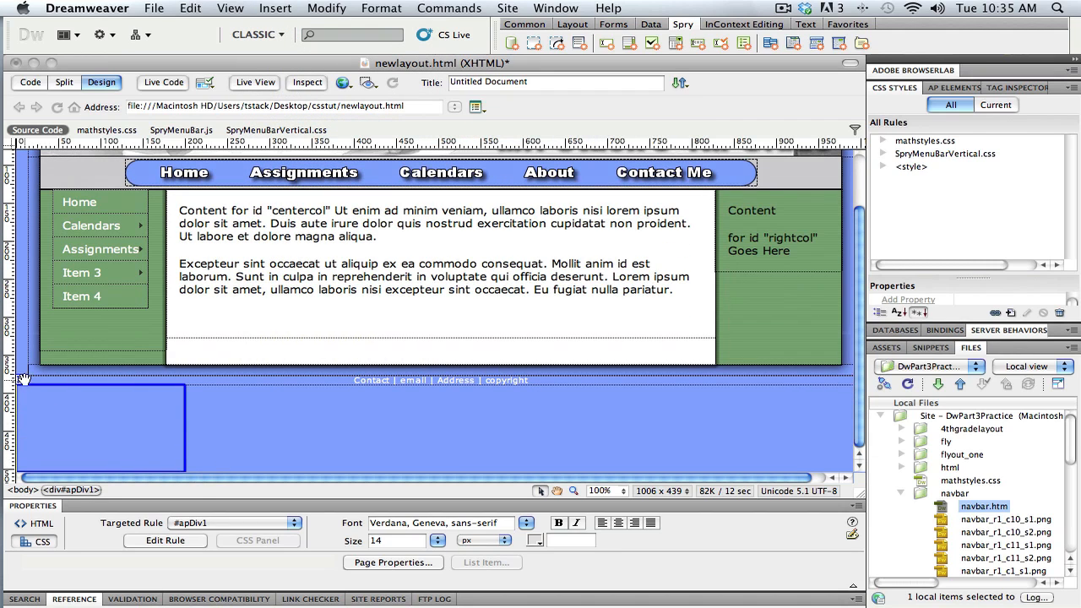
pyautogui.click(102, 426)
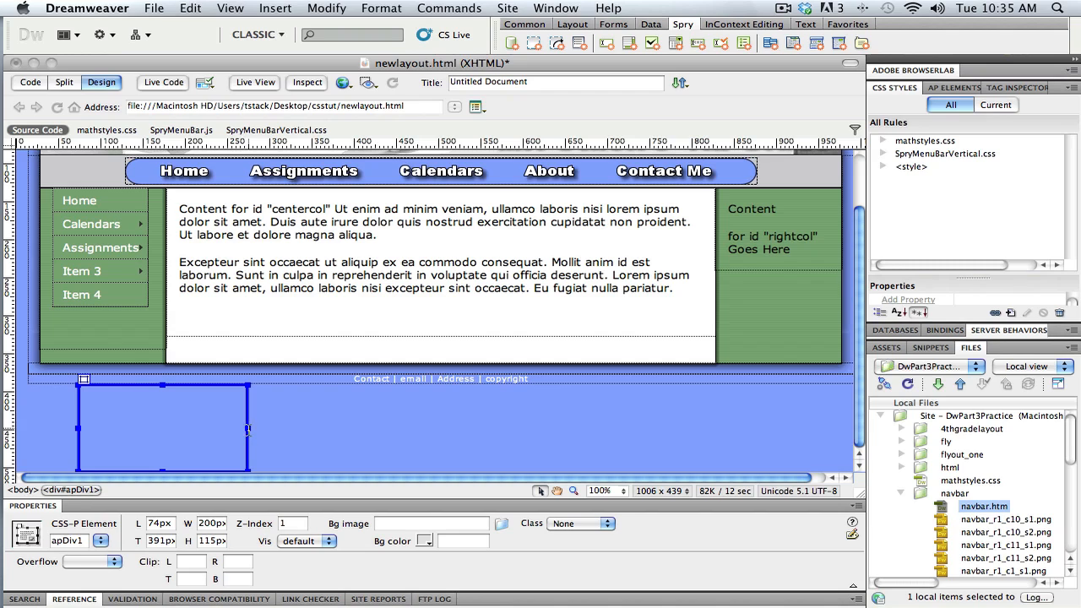
pyautogui.moveTo(169, 402)
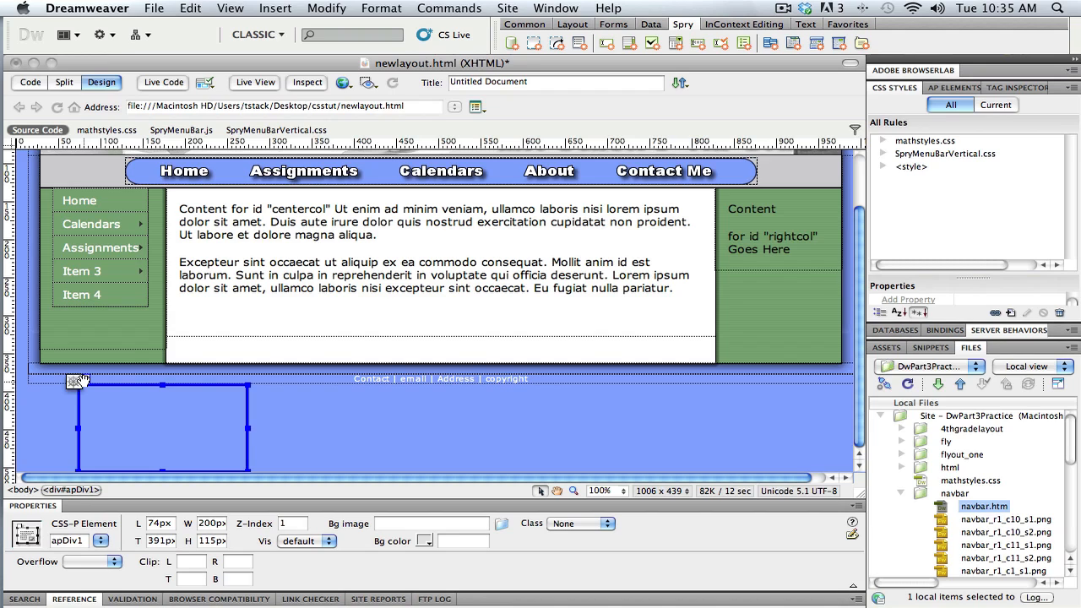
pyautogui.moveTo(260, 481)
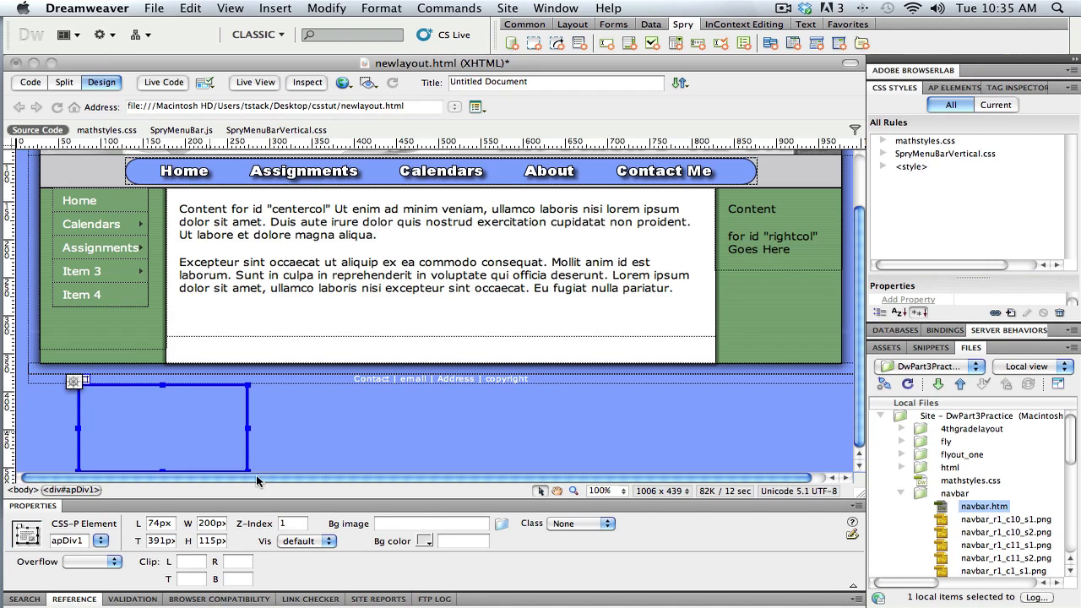
pyautogui.moveTo(178, 397)
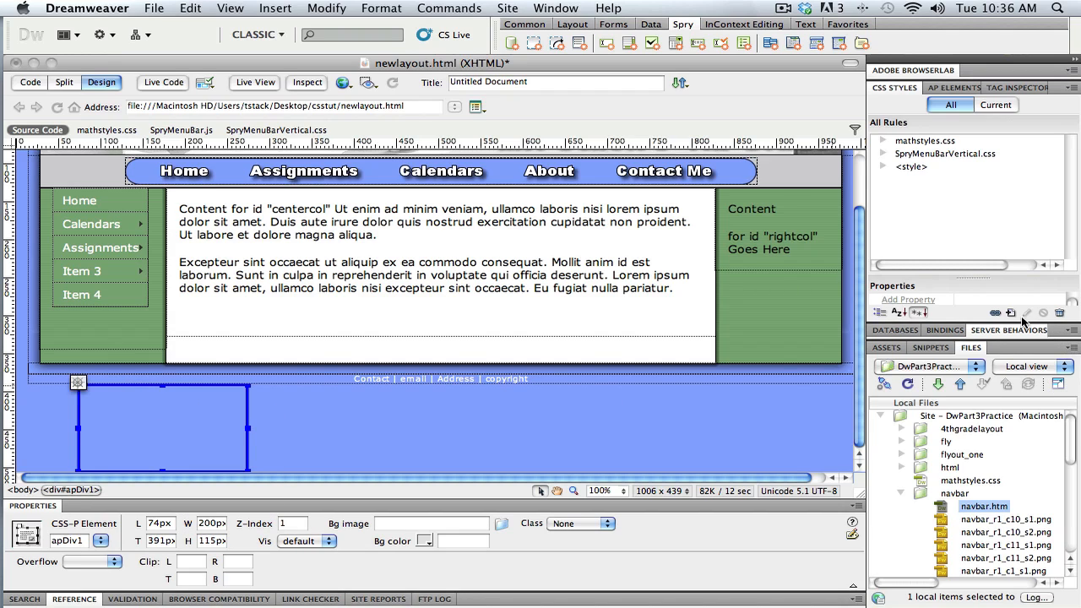
# Step: Start a new class rule named flyout defined in mathstyles.css
pyautogui.click(1010, 312)
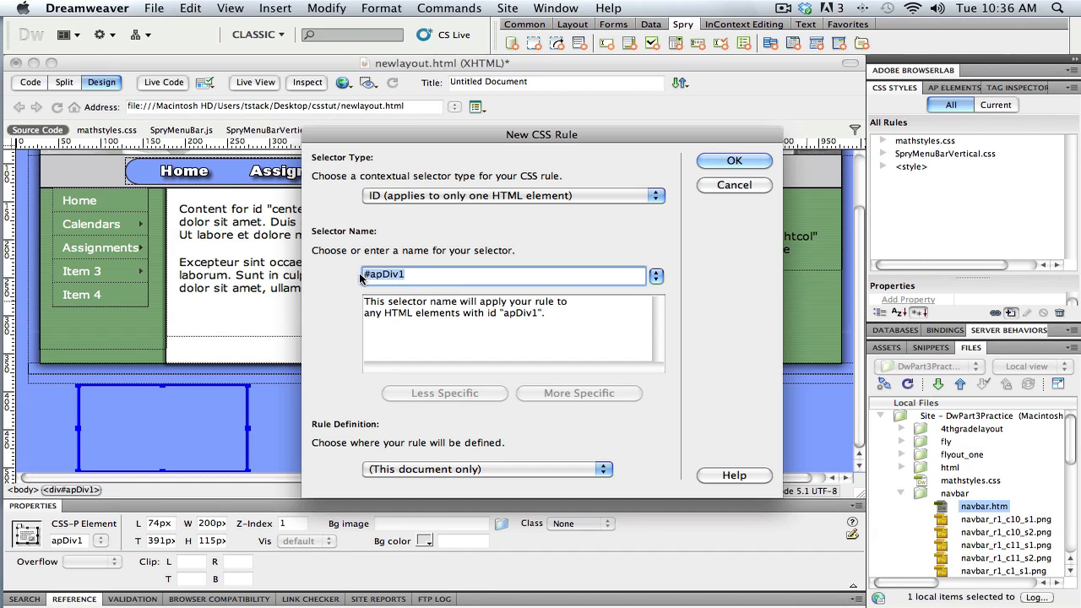
pyautogui.click(514, 196)
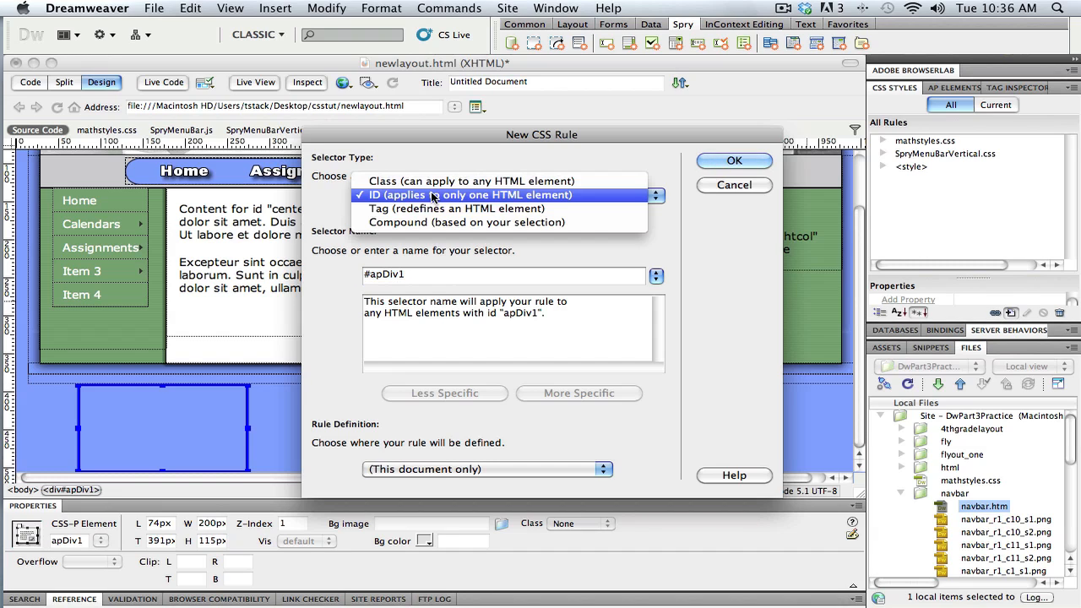
pyautogui.click(469, 180)
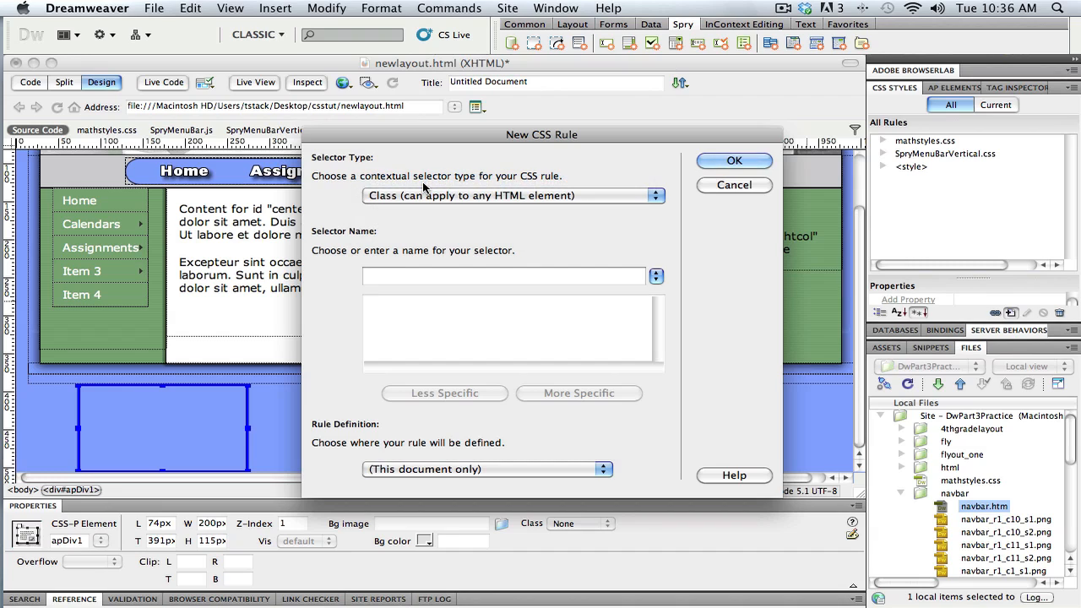
pyautogui.click(504, 276)
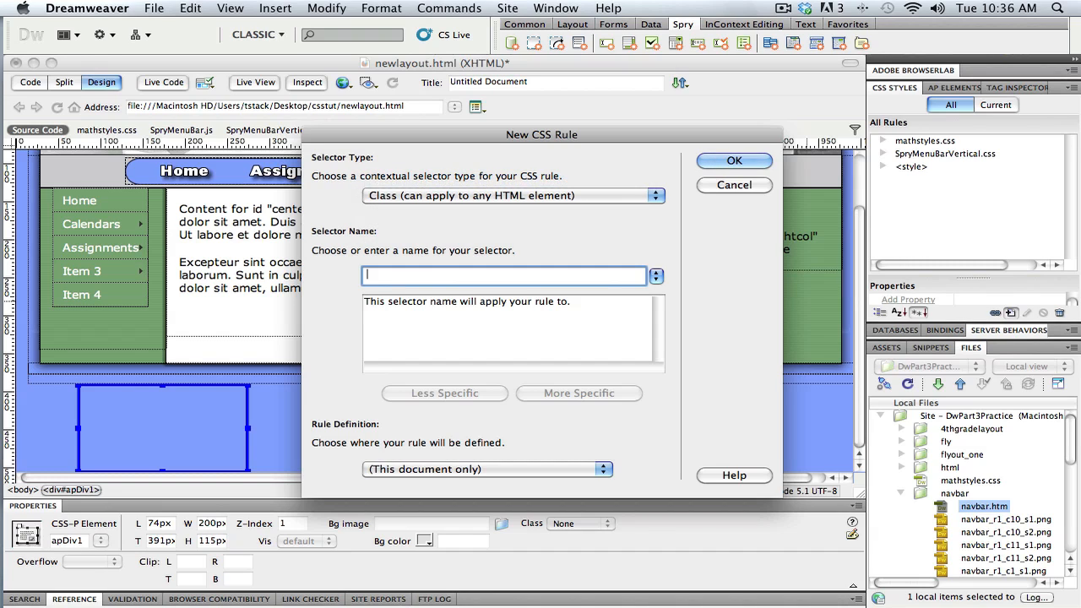
pyautogui.write('flyout')
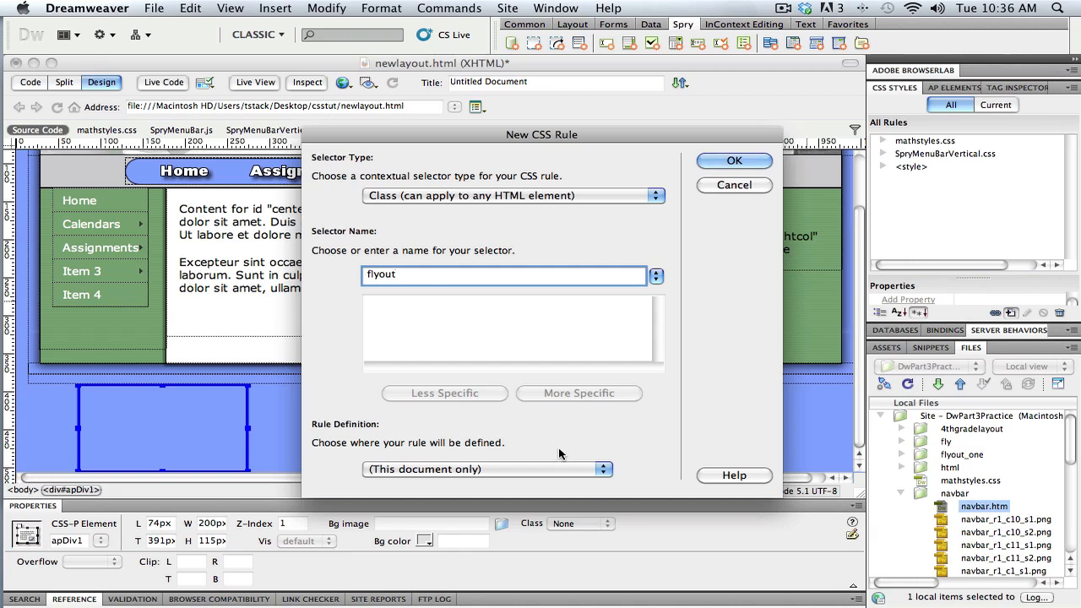
pyautogui.click(486, 470)
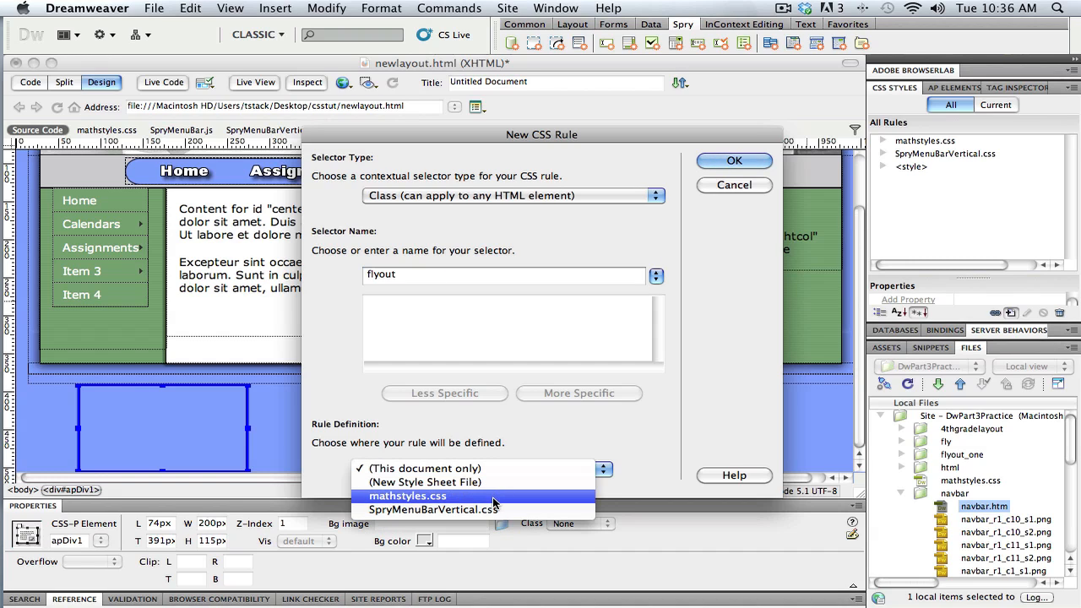
pyautogui.click(407, 497)
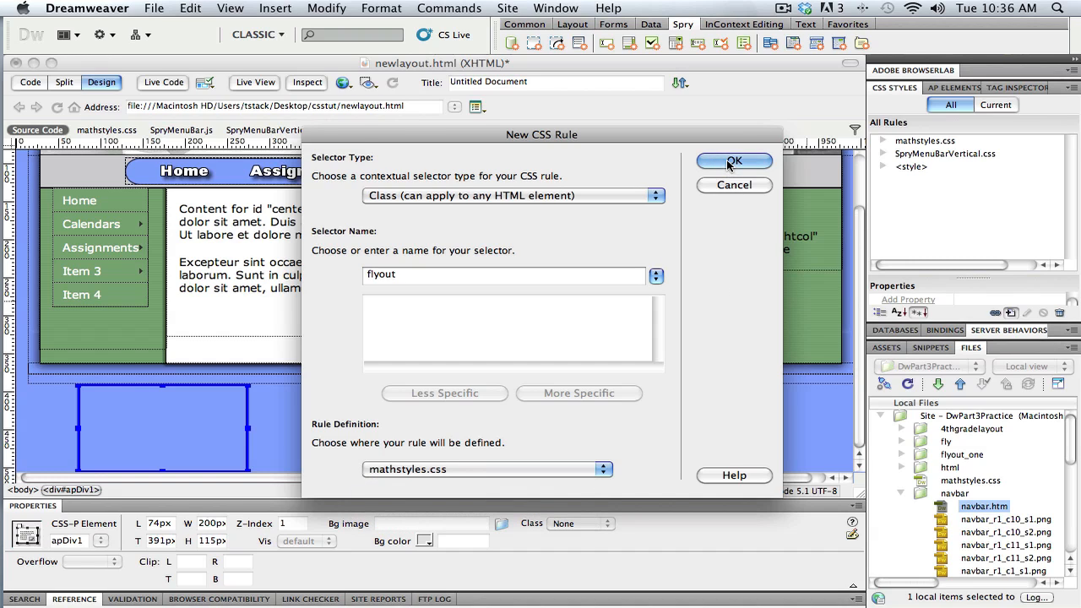
# Step: Confirm the flyout class rule past the class-name warning to reach its definition settings
pyautogui.click(732, 162)
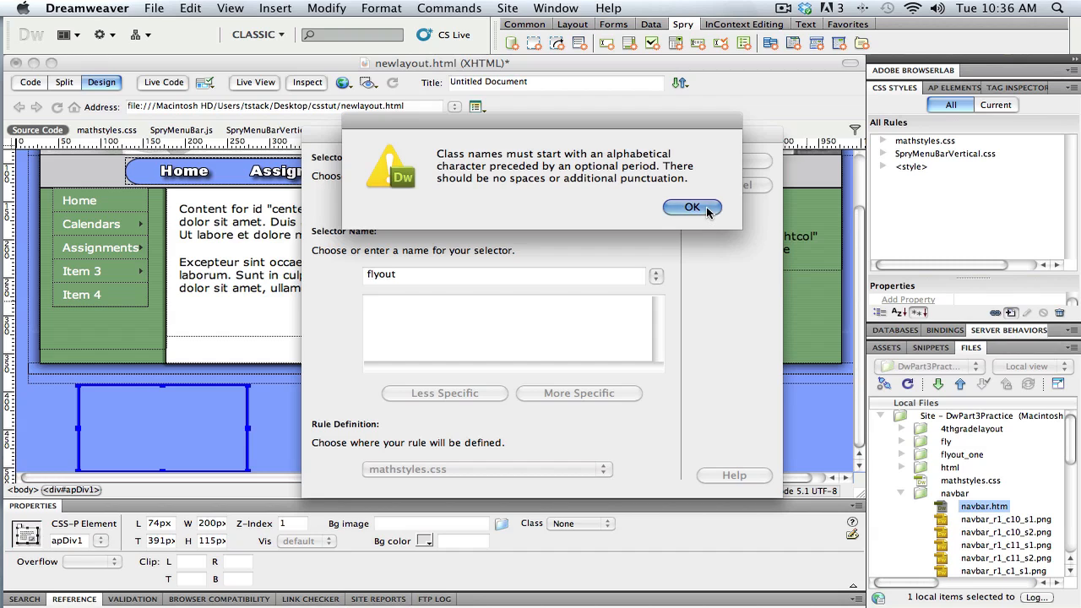
pyautogui.click(691, 206)
pyautogui.write('.')
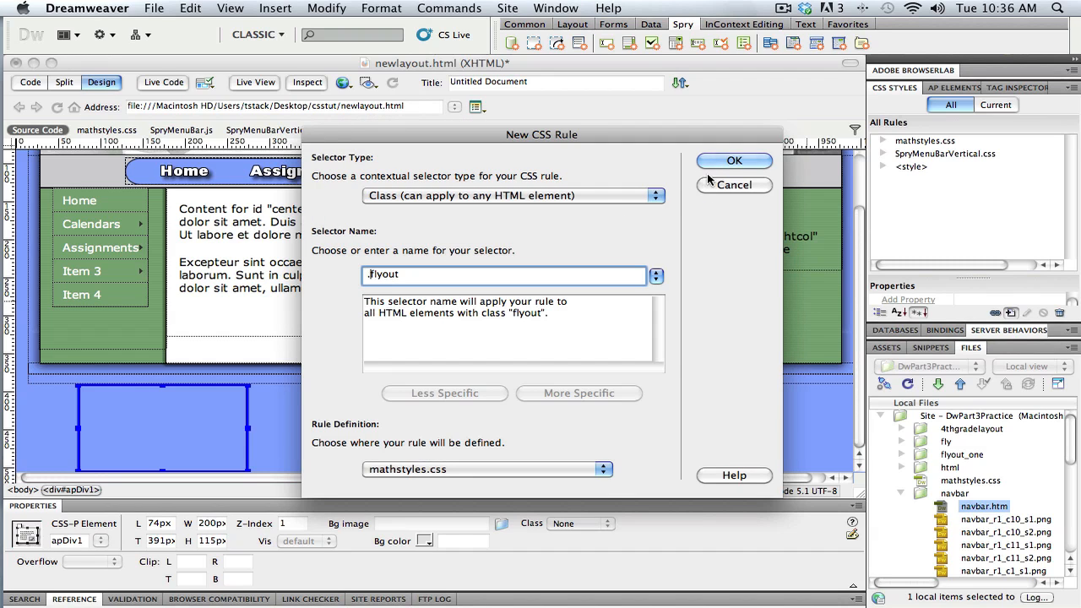
pyautogui.click(733, 160)
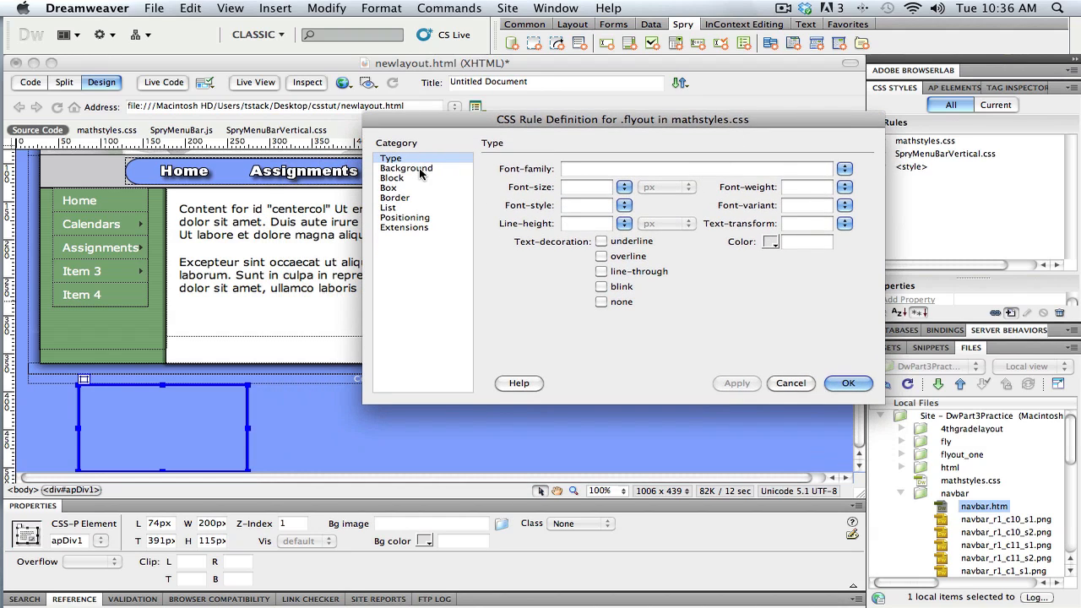
# Step: Give the flyout rule a light blue background and black (#000) text colour
pyautogui.click(405, 169)
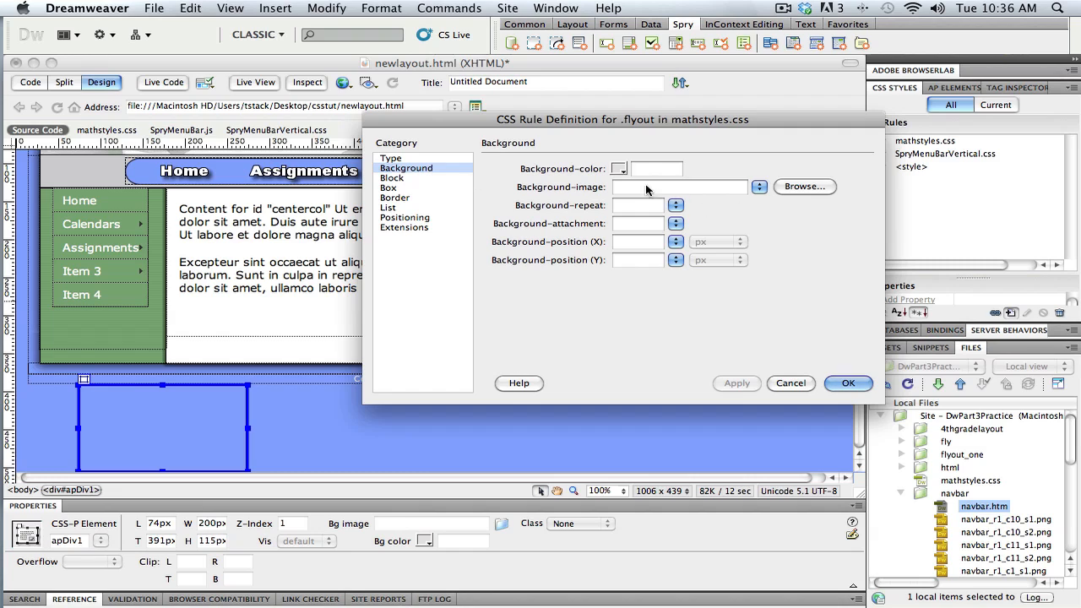
pyautogui.click(618, 169)
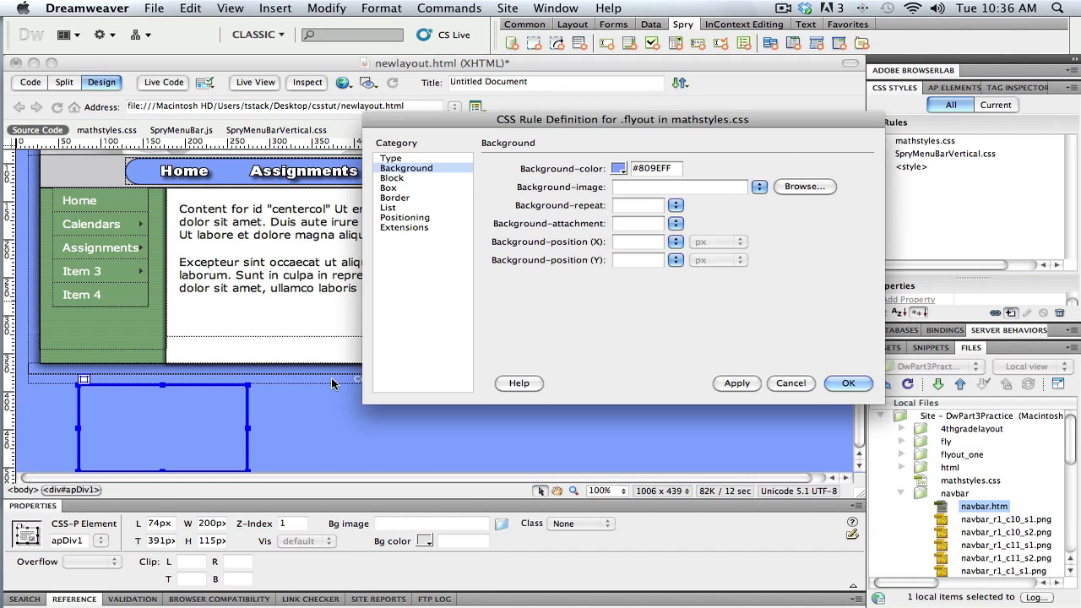
pyautogui.click(390, 159)
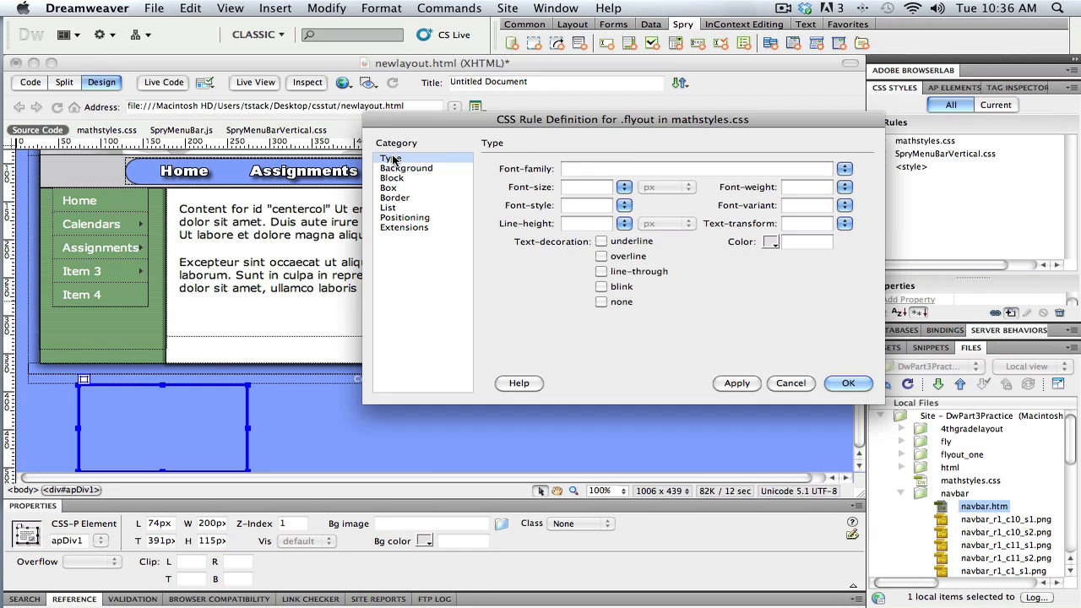
pyautogui.click(770, 241)
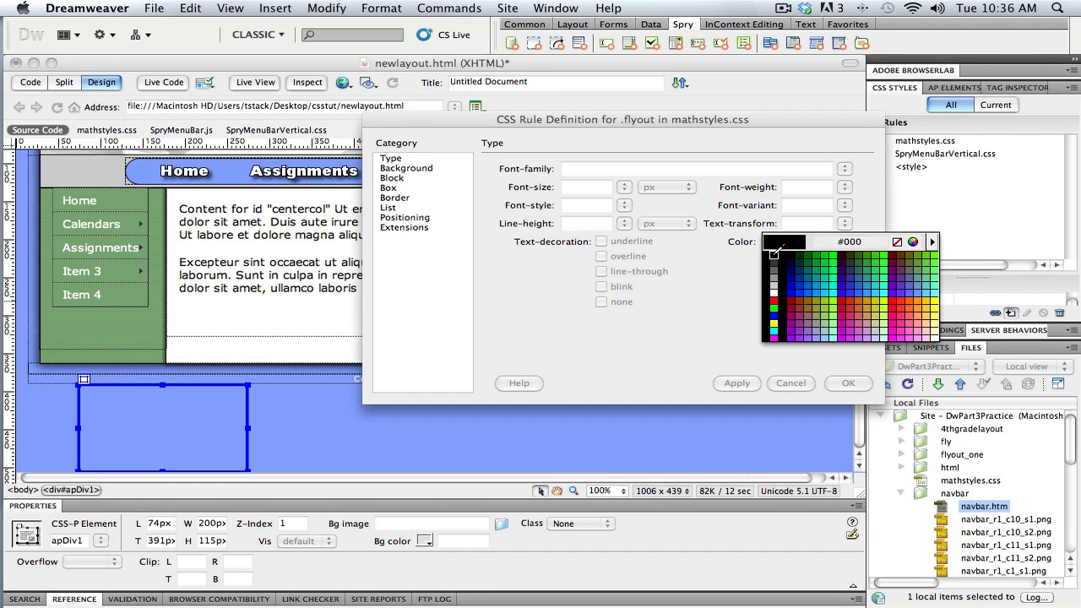
pyautogui.click(774, 253)
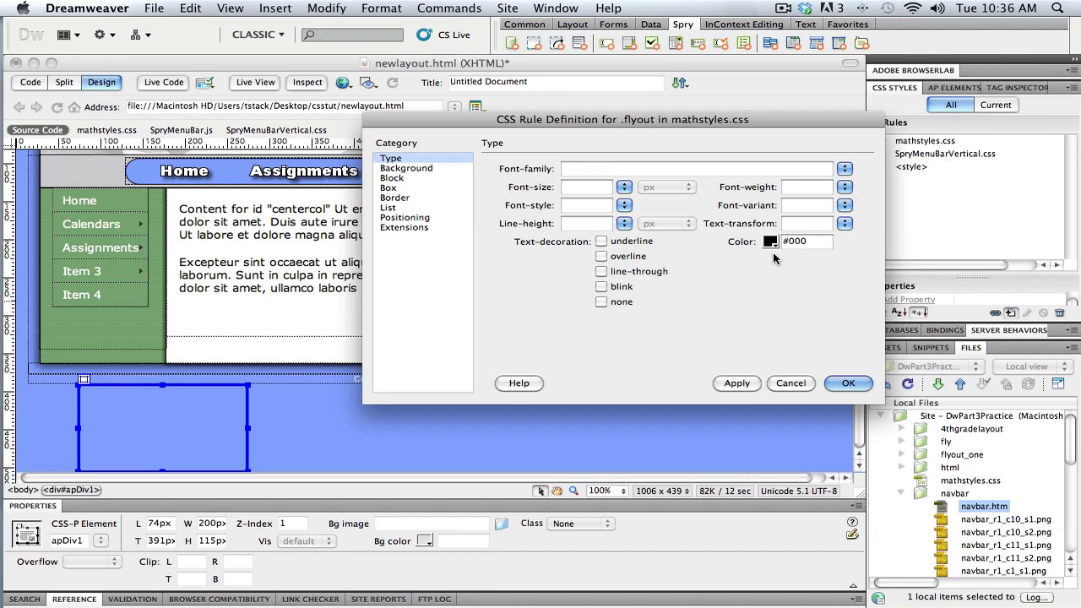
# Step: Set the flyout rule's box width to 120 px with 10 px padding on all sides and confirm
pyautogui.click(389, 187)
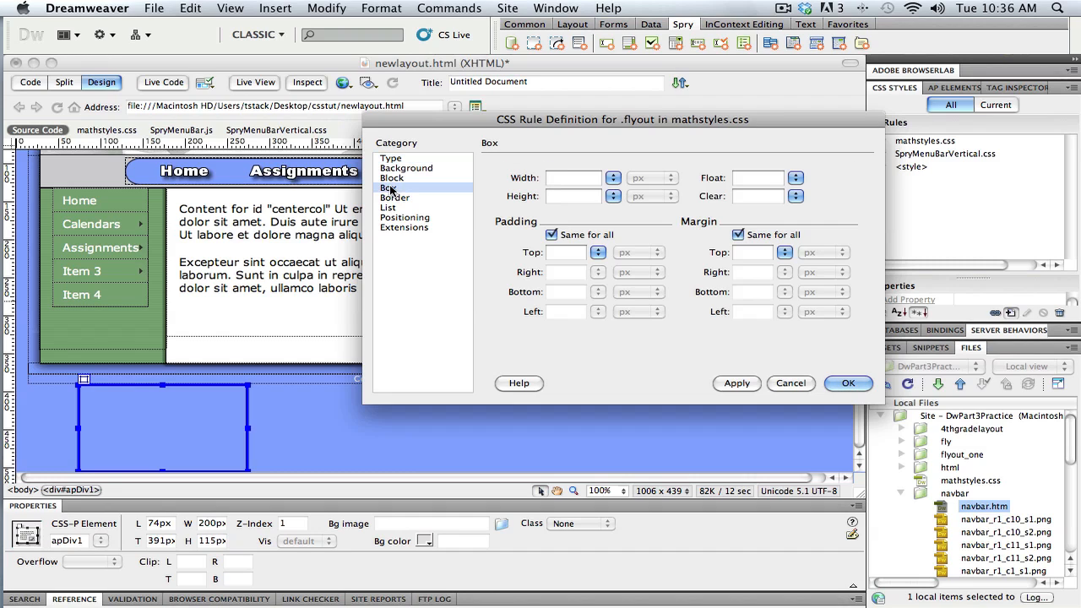
pyautogui.click(573, 178)
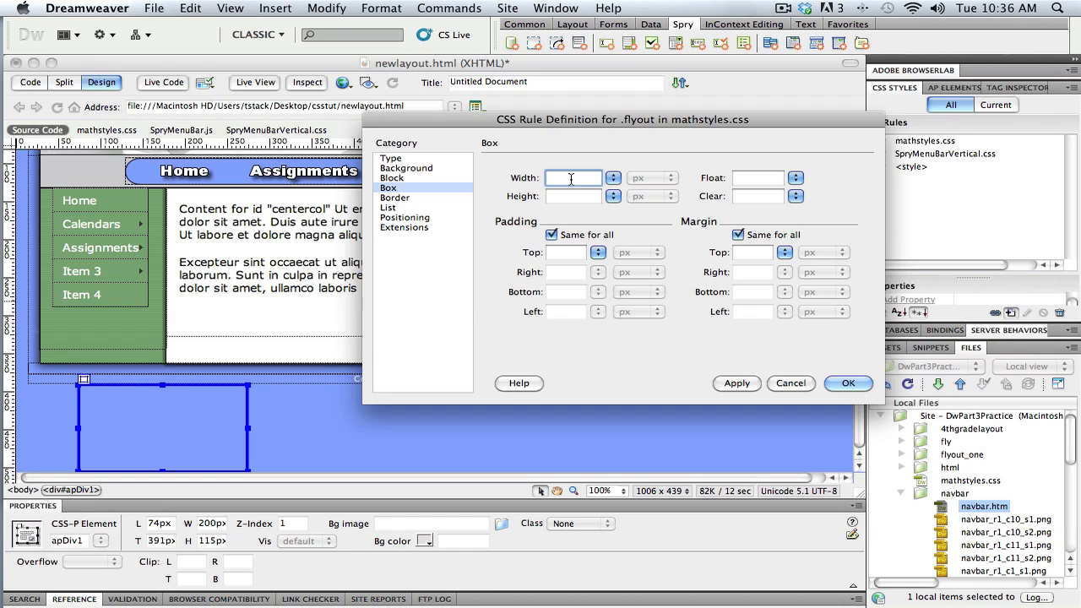
pyautogui.click(574, 177)
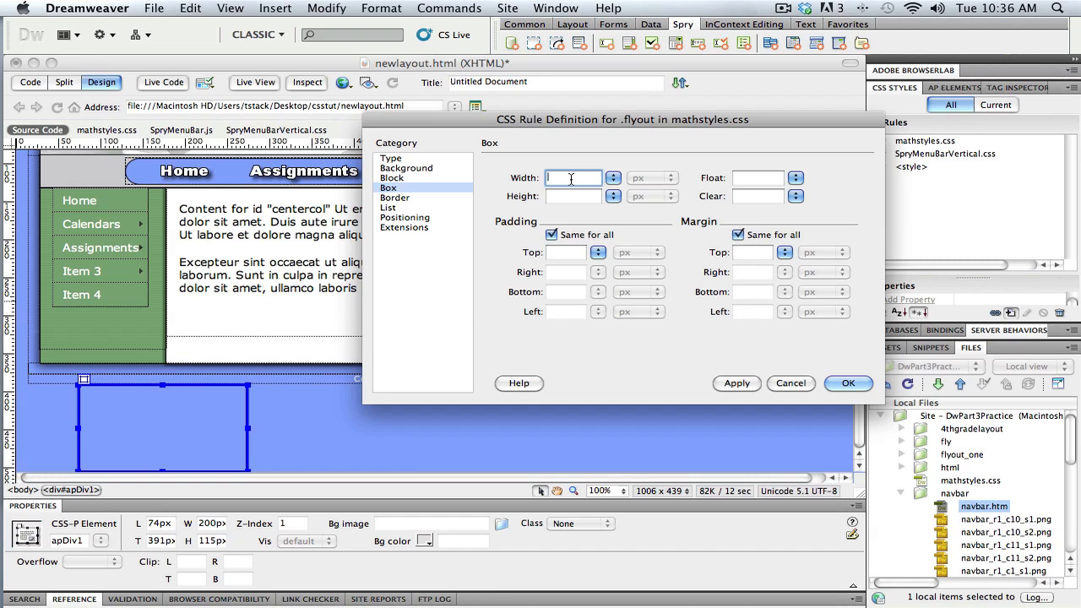
pyautogui.write('120')
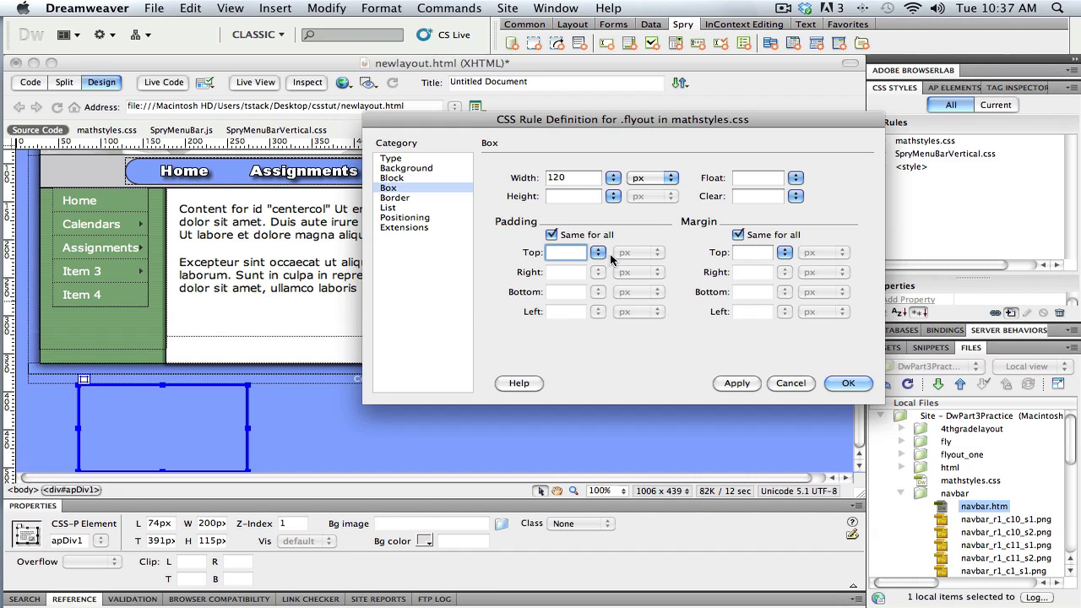
pyautogui.write('10')
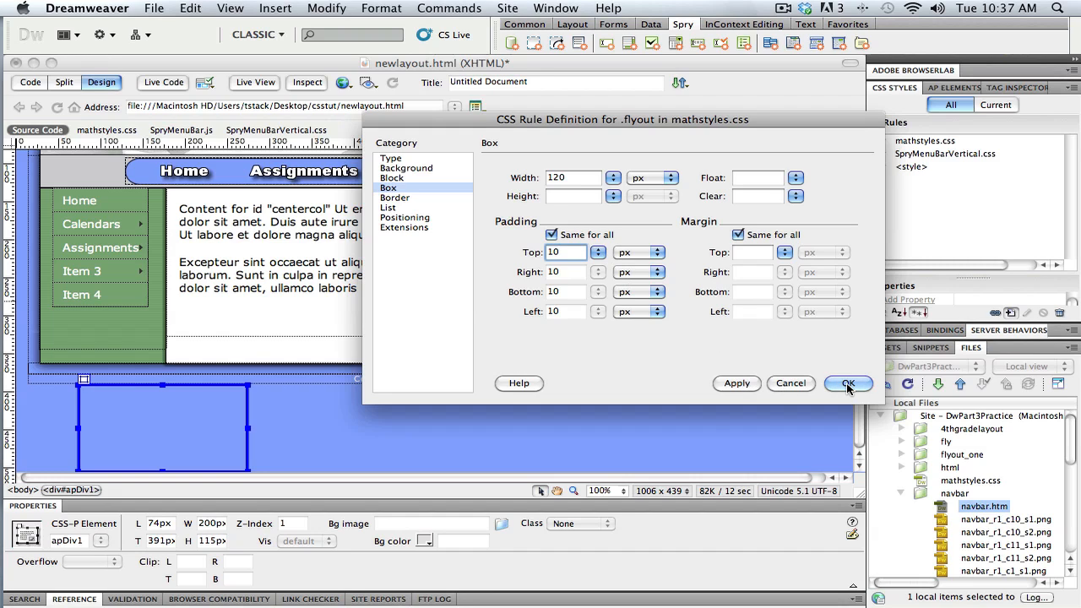
pyautogui.click(848, 382)
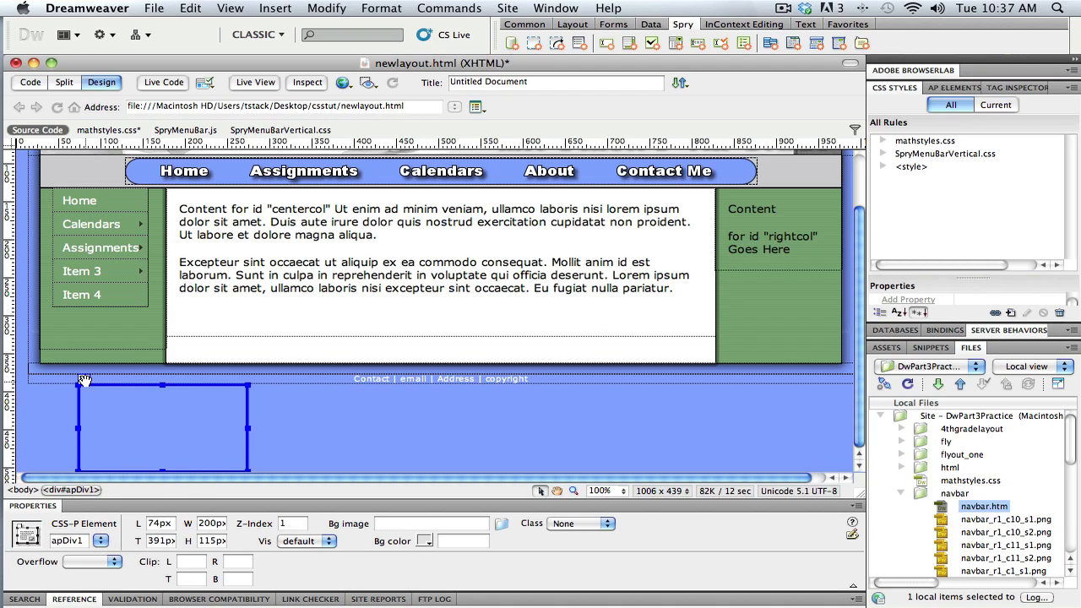
# Step: Apply the flyout class to the AP Div and place the insertion point inside it
pyautogui.click(607, 524)
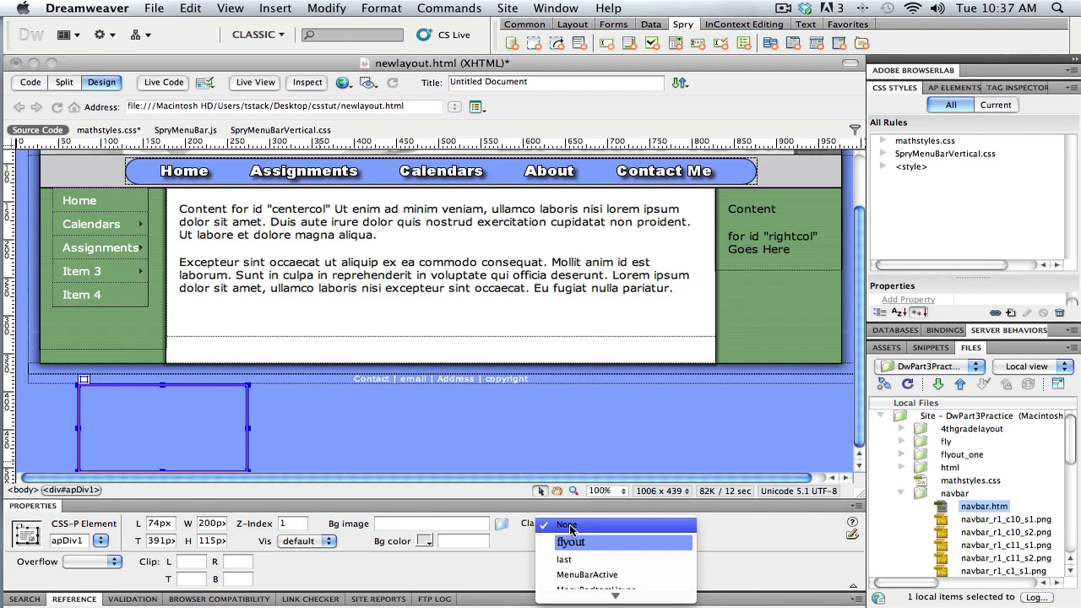
pyautogui.click(571, 541)
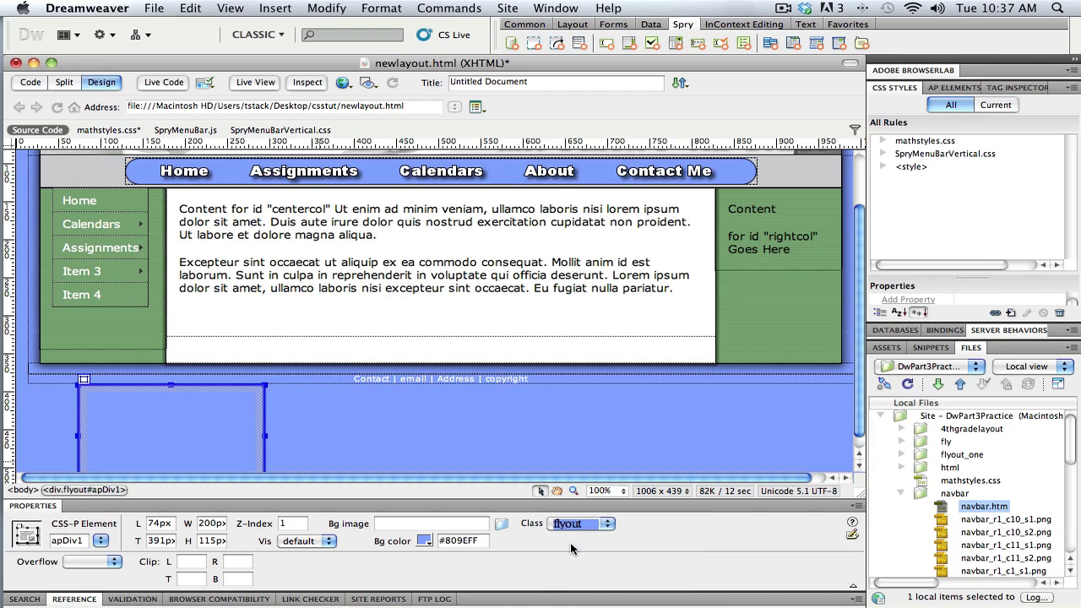
pyautogui.click(189, 414)
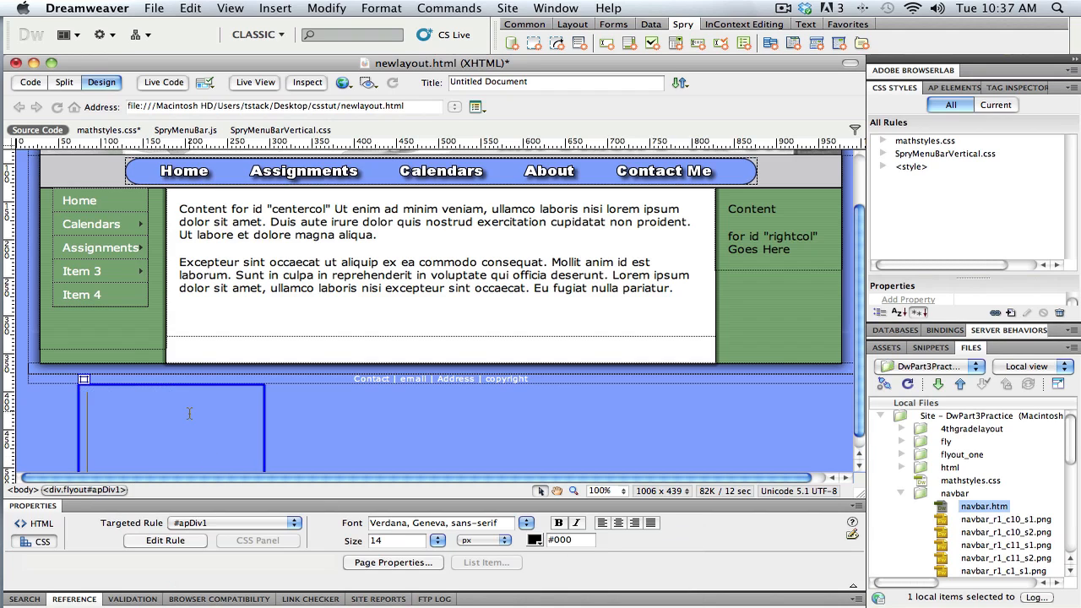
# Step: Type Assign. One, Assign. Two and Assign. Three on separate lines in the div
pyautogui.write('Thus')
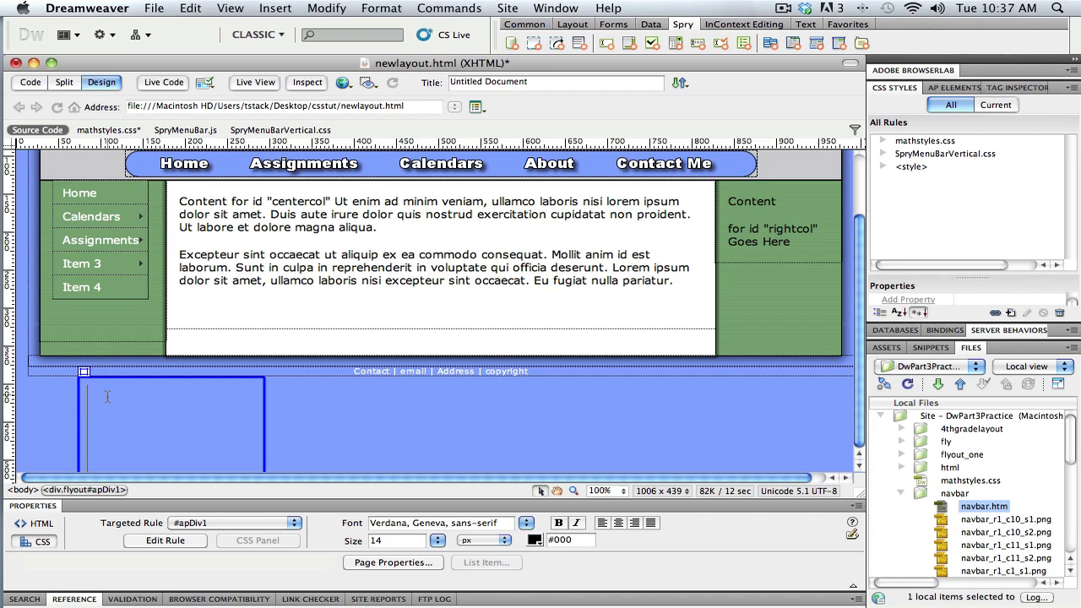
pyautogui.write('Assign')
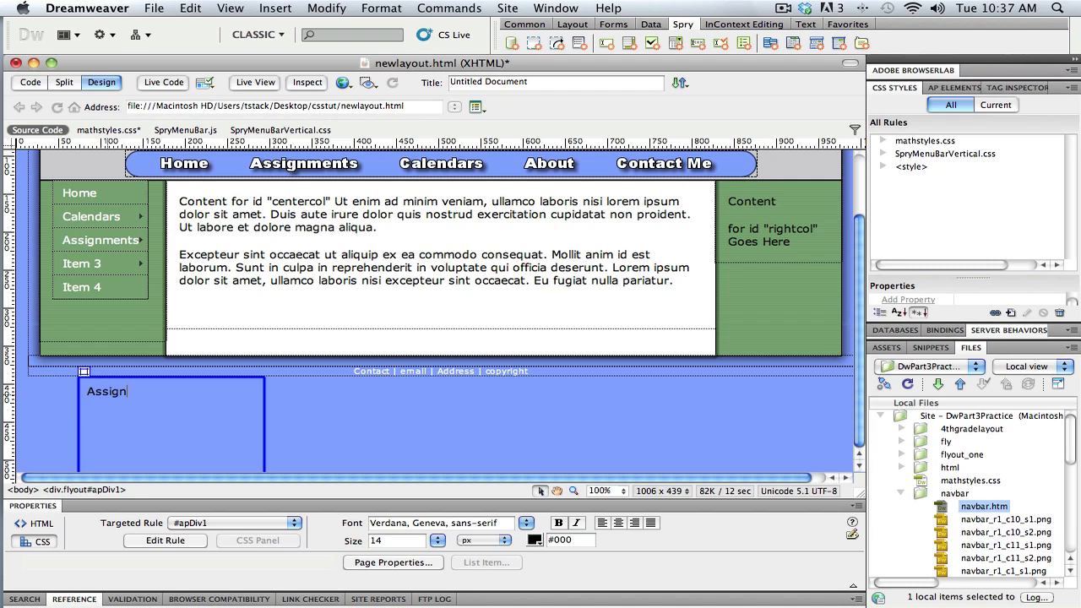
pyautogui.write('. One')
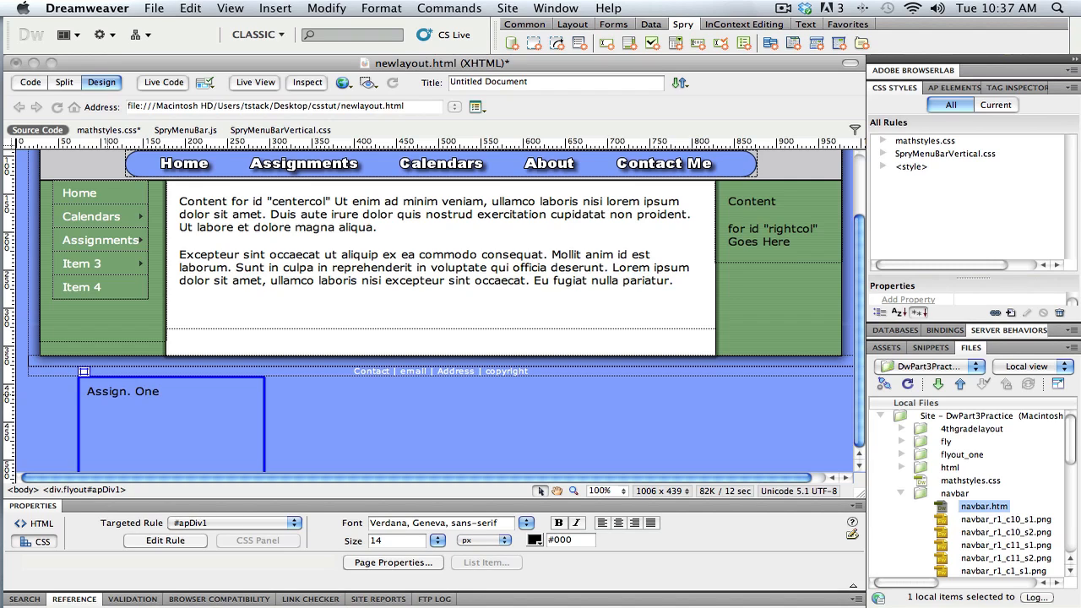
pyautogui.write('Assign')
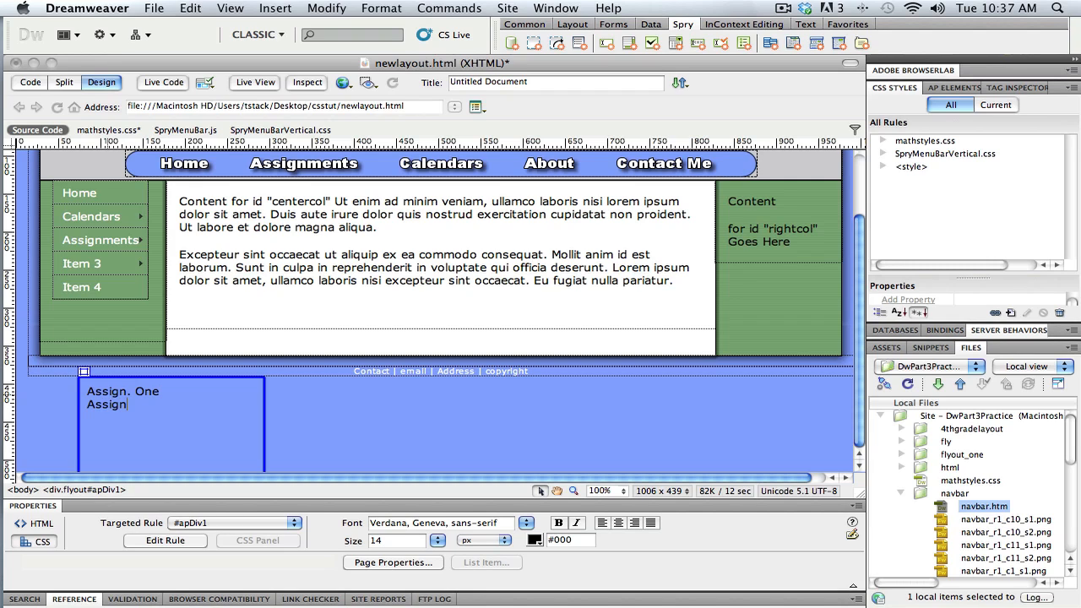
pyautogui.press('Backspace')
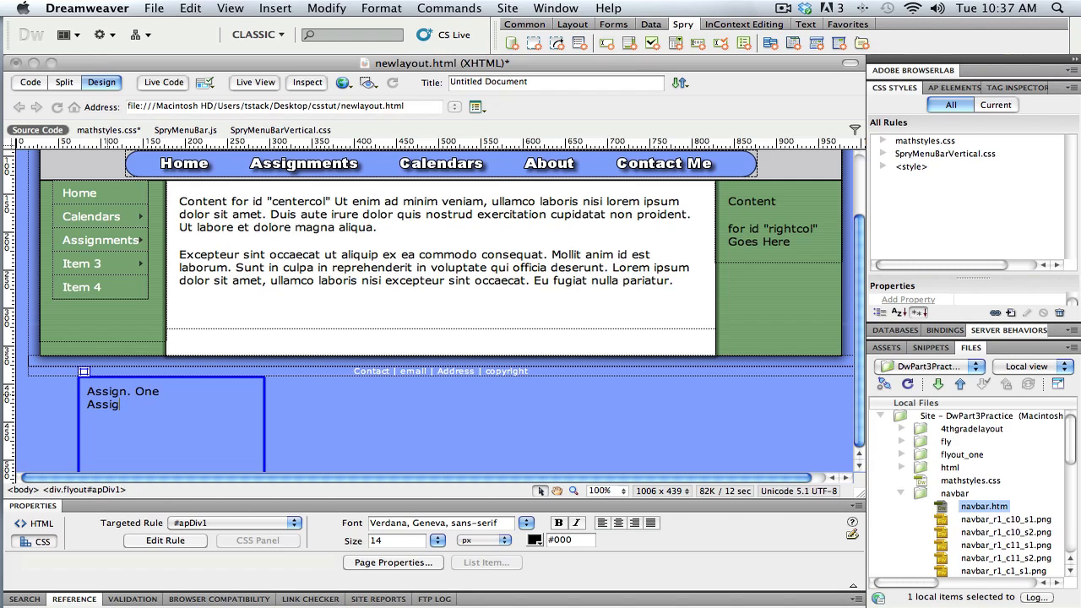
pyautogui.write('n.')
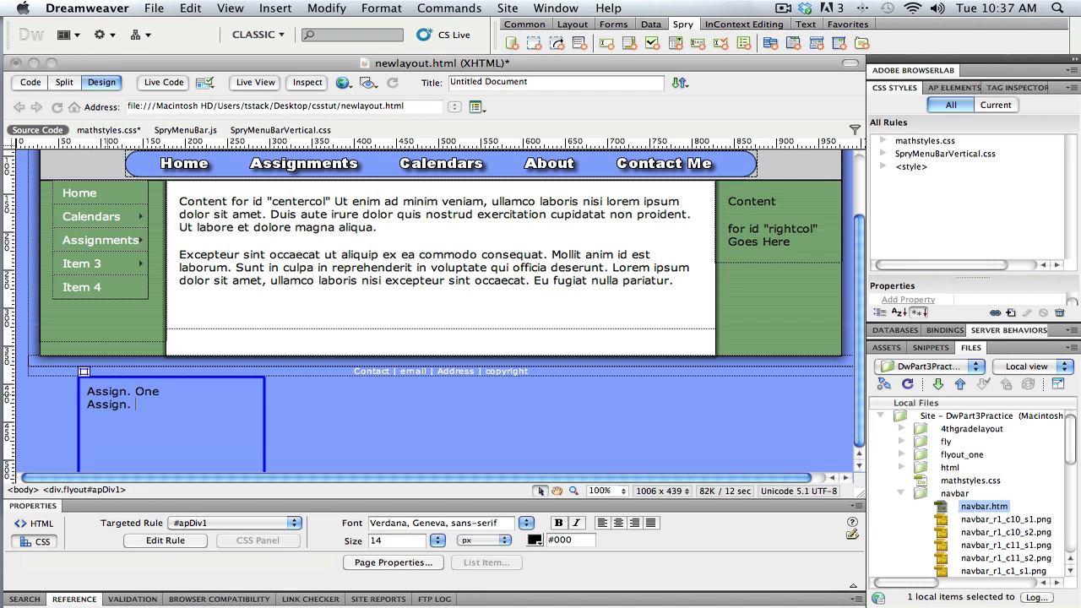
pyautogui.write('Two')
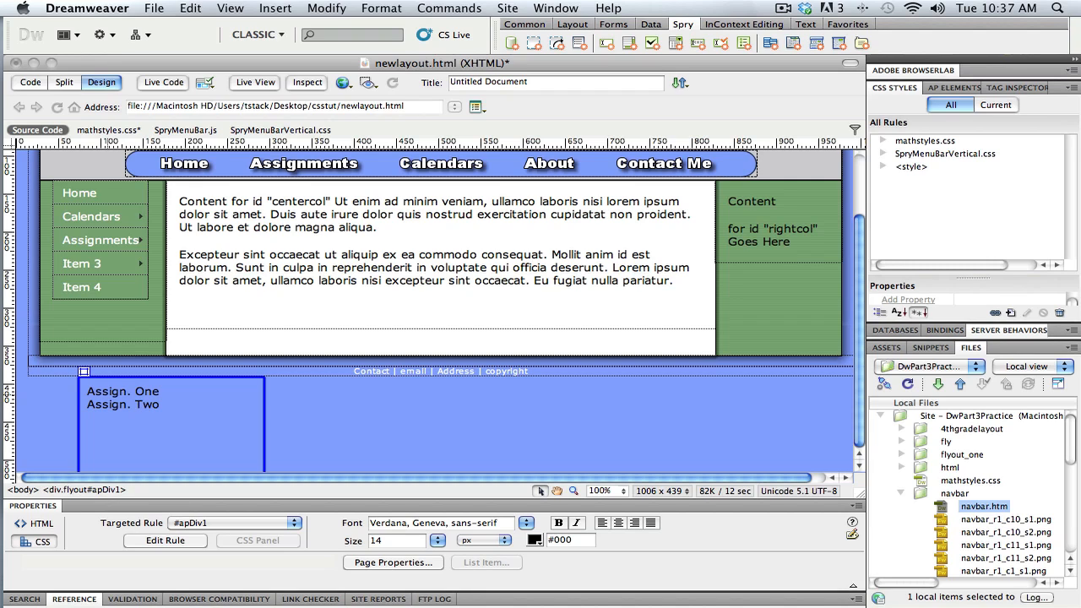
pyautogui.write('Assing,')
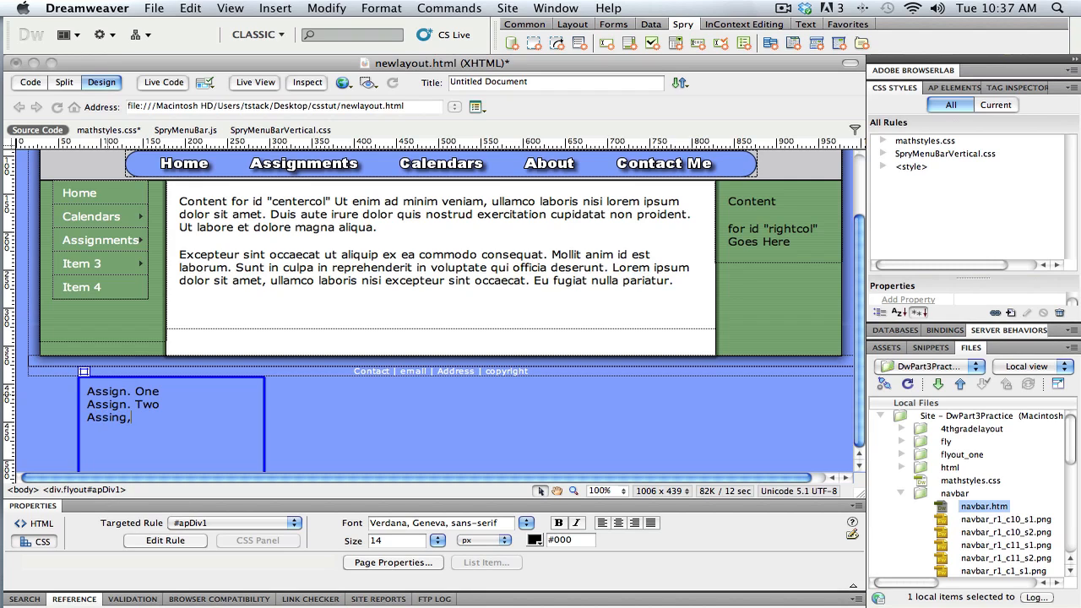
pyautogui.write('Three')
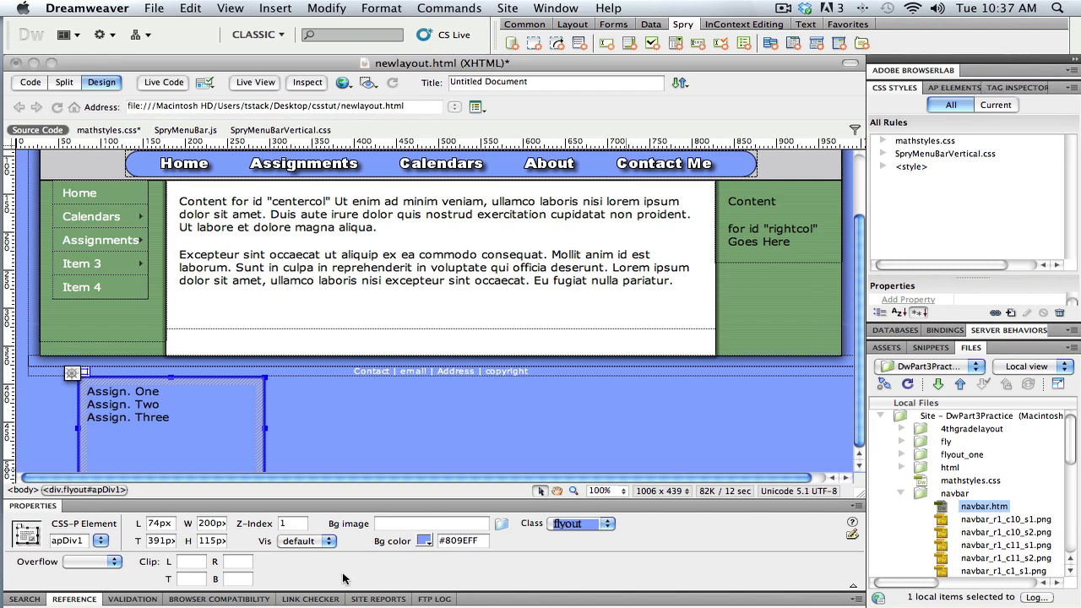
# Step: Select the div's width value in the Property inspector, then deselect the div
pyautogui.click(212, 524)
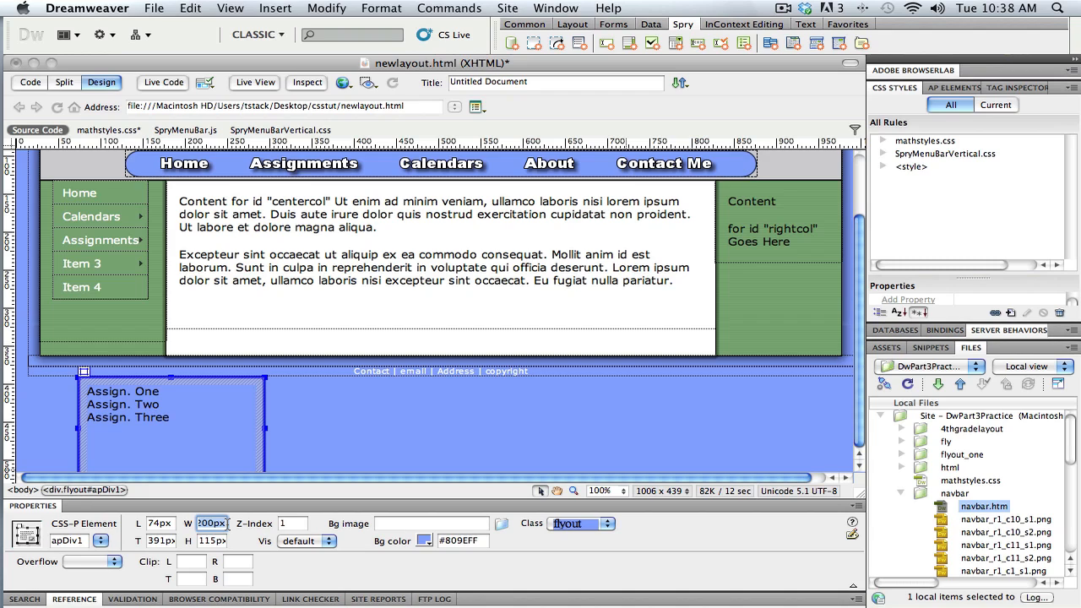
pyautogui.click(267, 442)
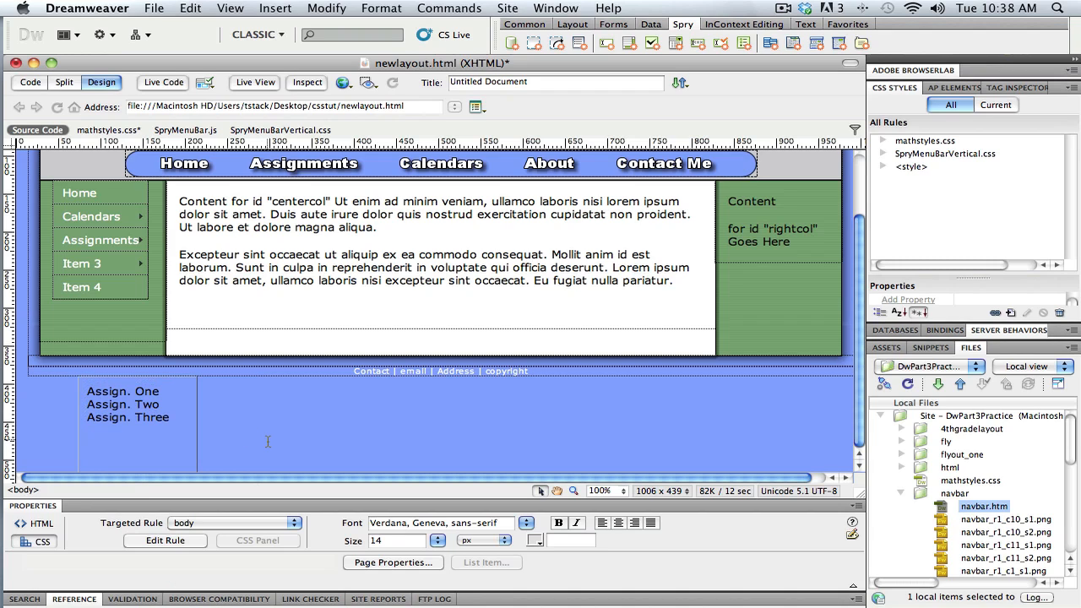
pyautogui.moveTo(196, 410)
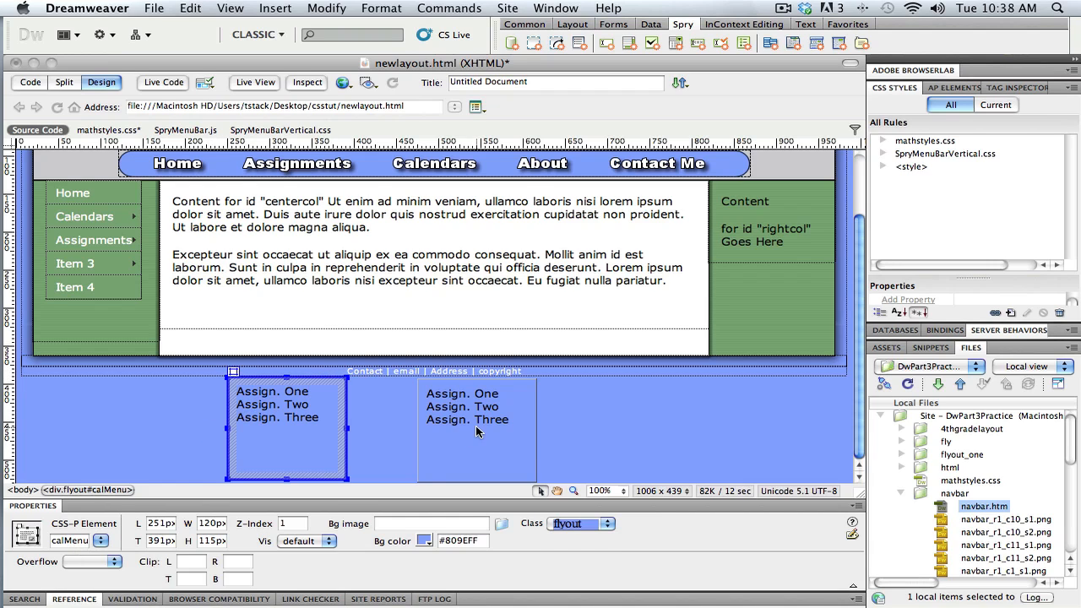
# Step: Replace the second box's placeholder lines with January, February and March
pyautogui.click(477, 431)
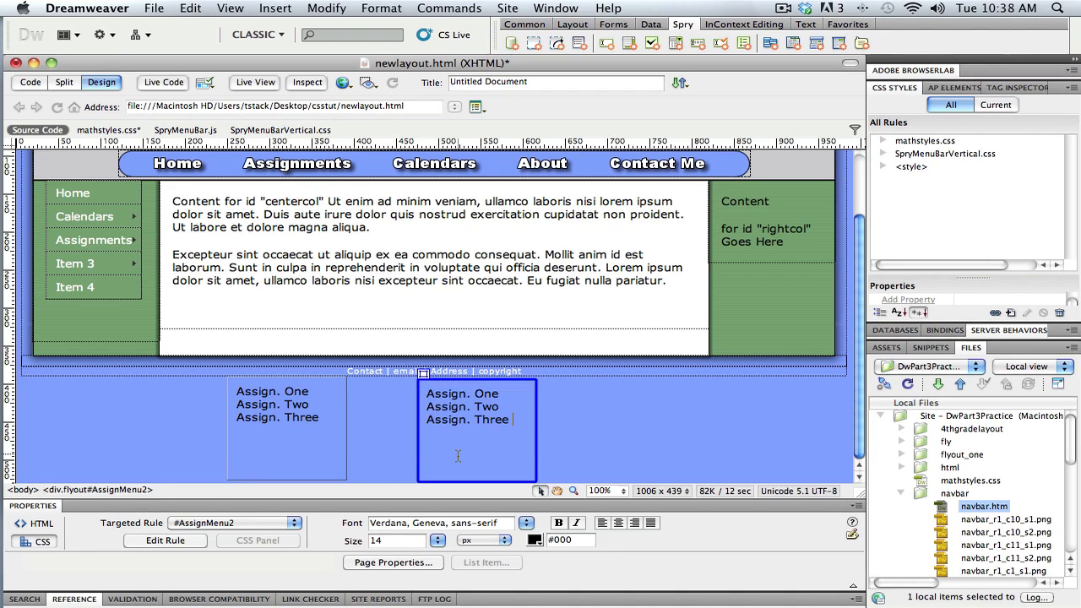
pyautogui.click(476, 430)
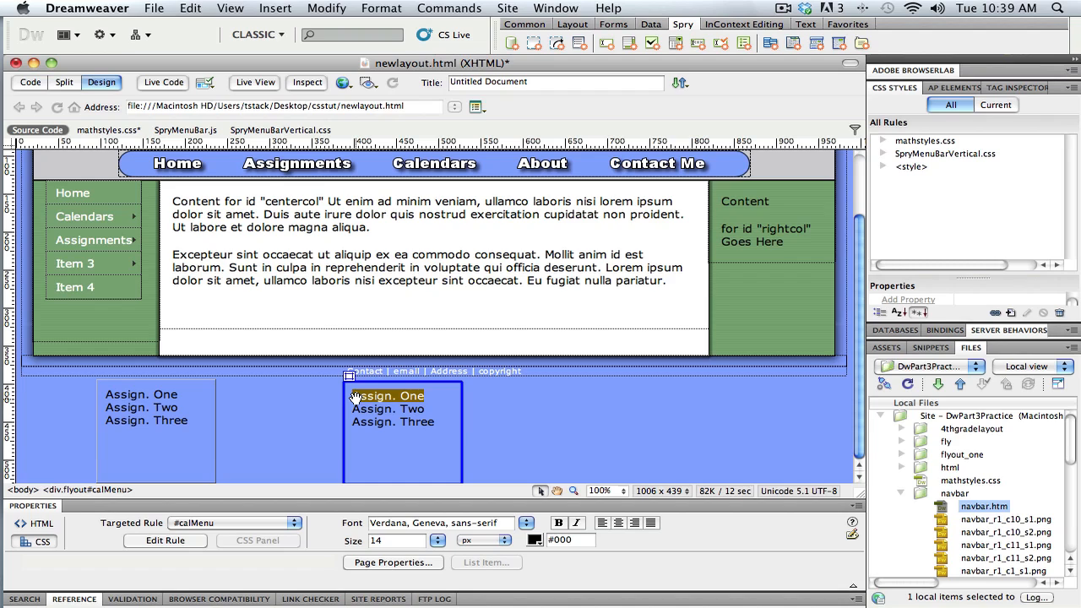
pyautogui.write('January')
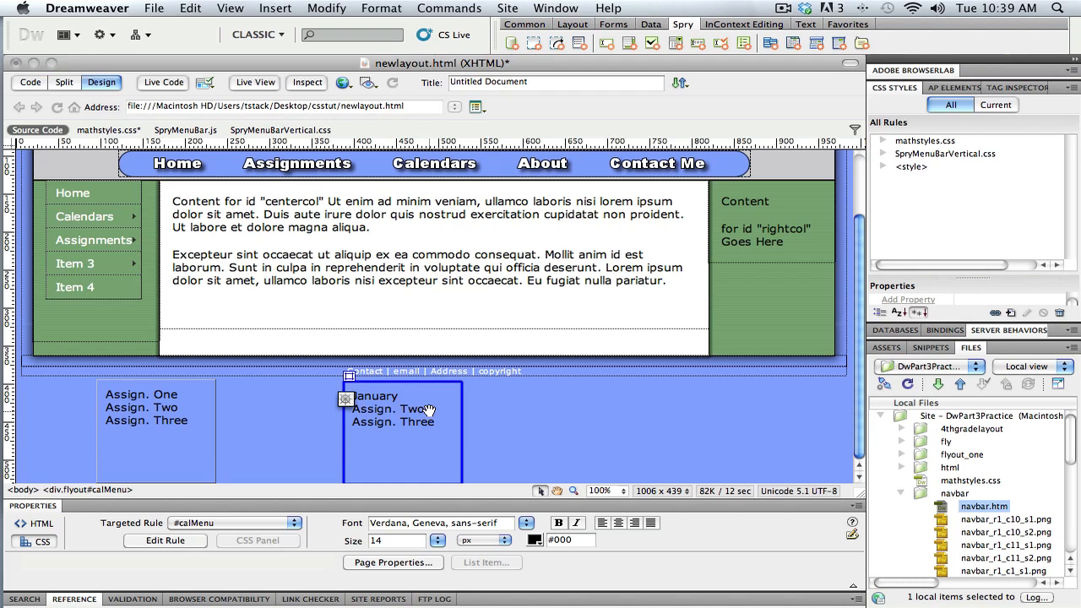
pyautogui.write('Fe')
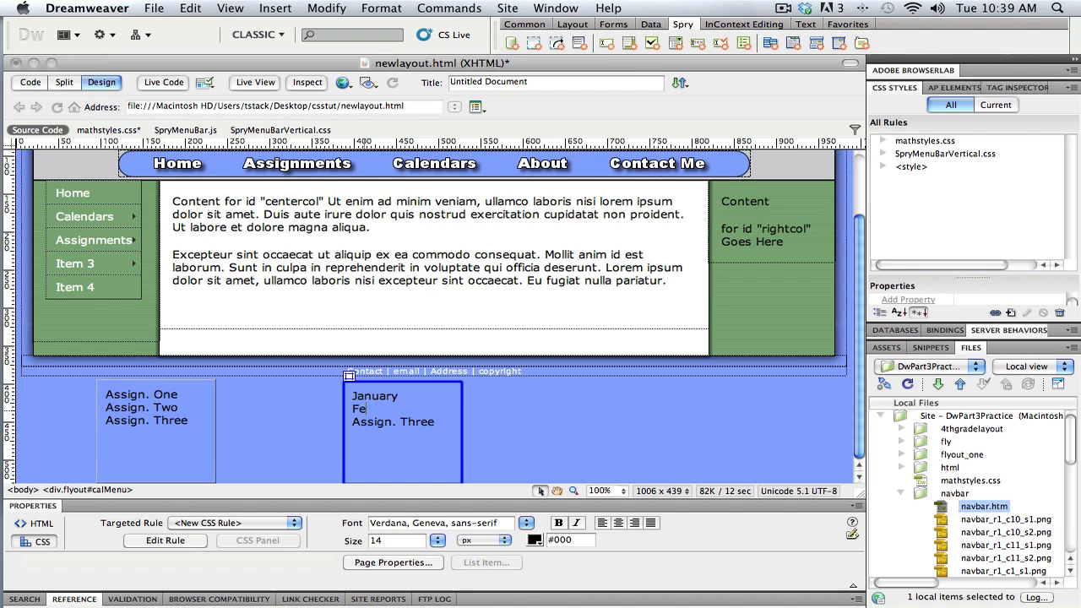
pyautogui.write('bre')
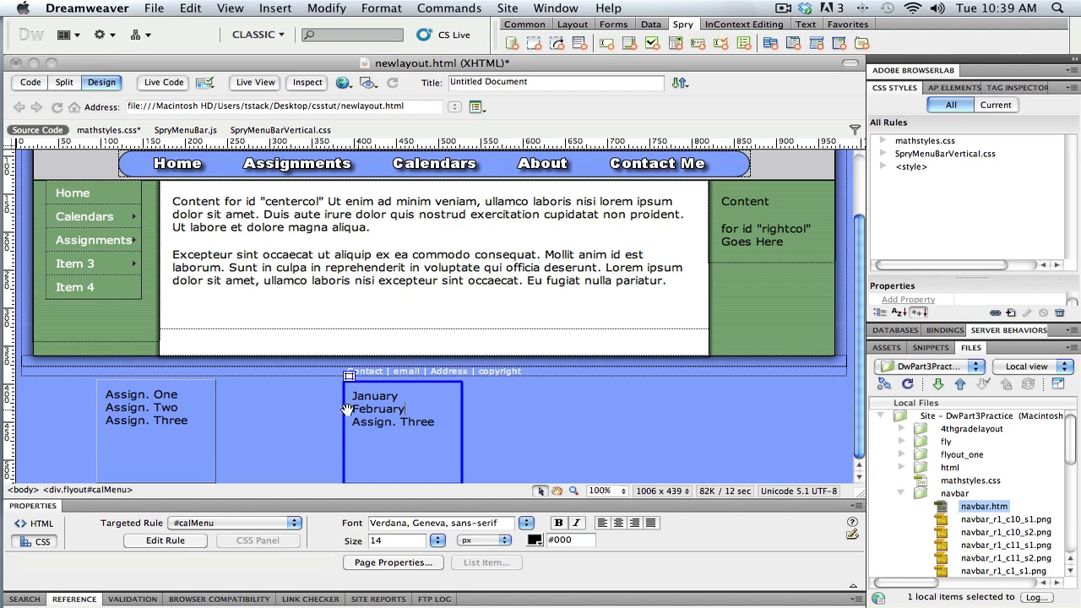
pyautogui.doubleClick(392, 422)
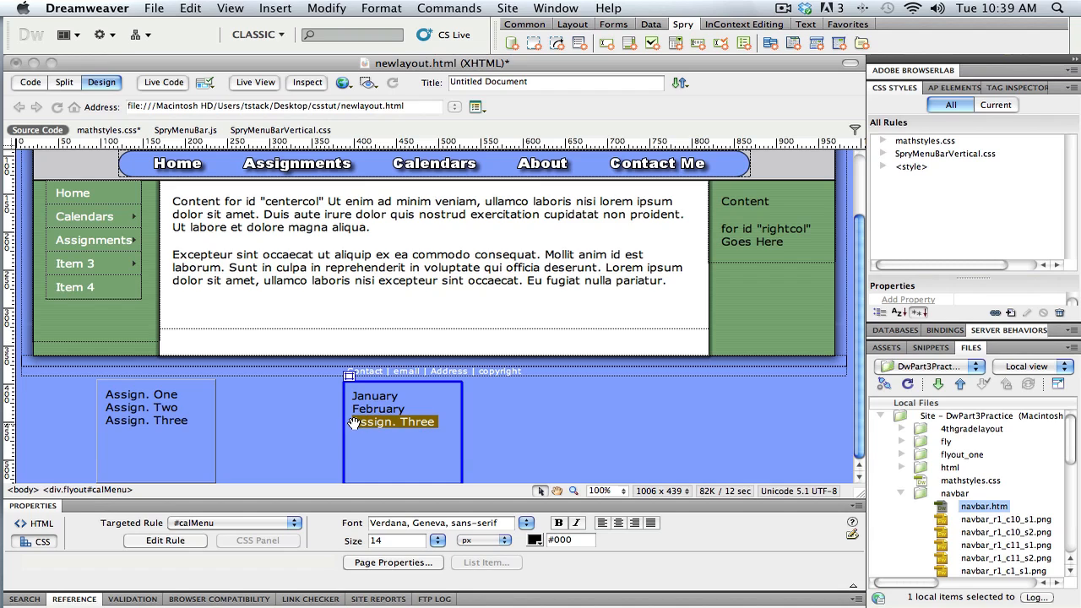
pyautogui.write('March')
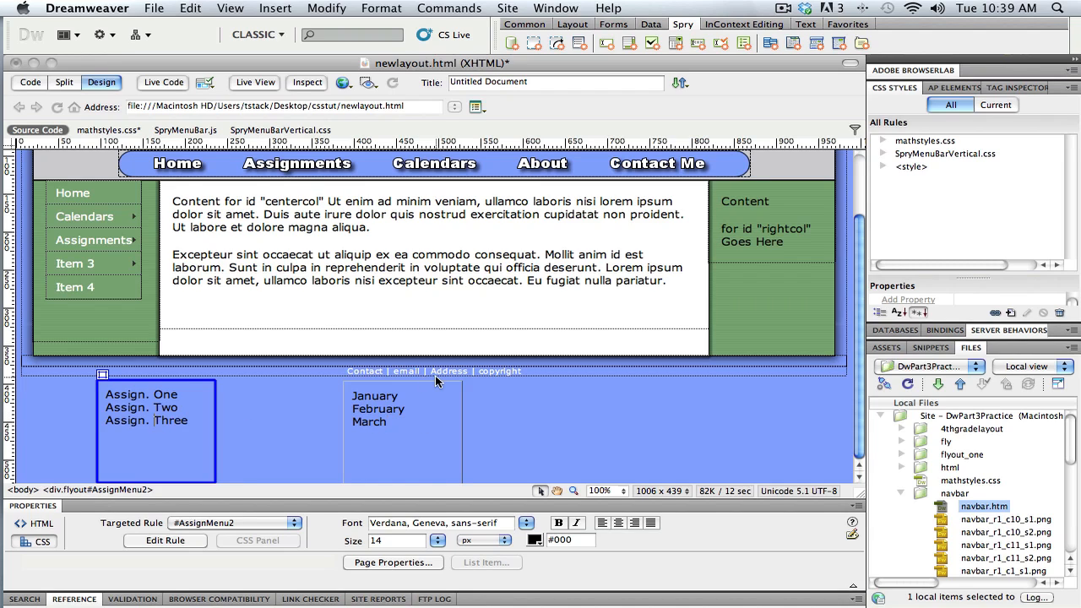
pyautogui.moveTo(153, 389)
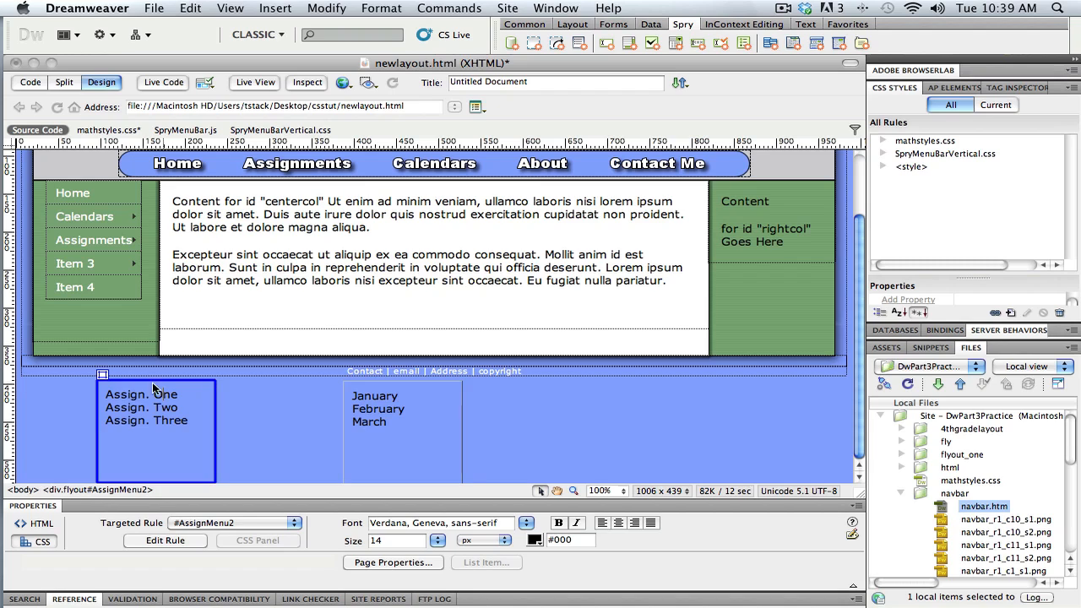
# Step: Check the assignments and months boxes each use the flyout class, then list the mathstyles.css rules
pyautogui.click(101, 376)
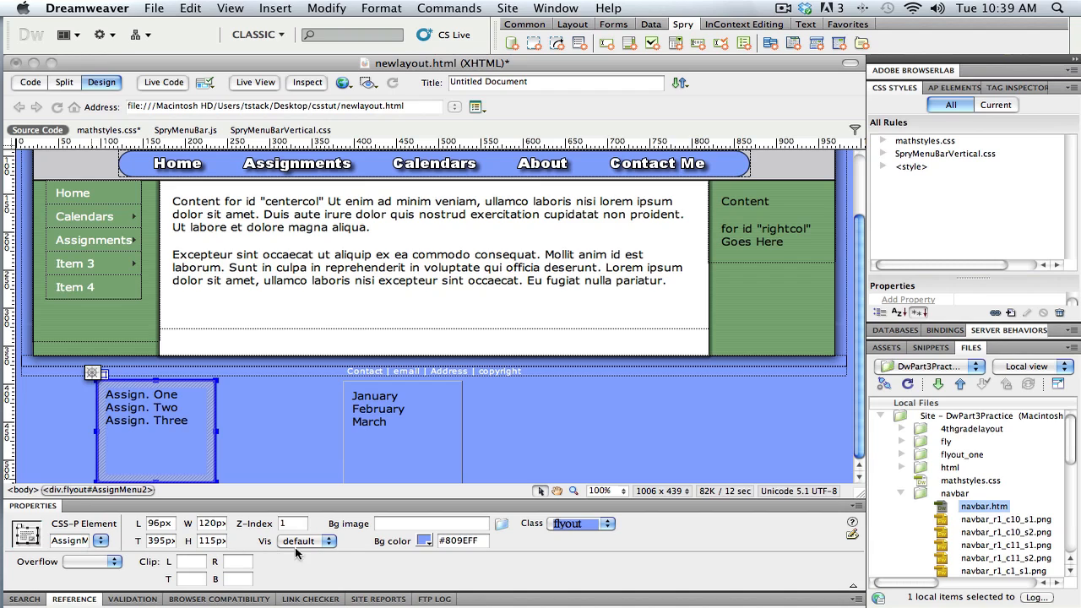
pyautogui.moveTo(561, 524)
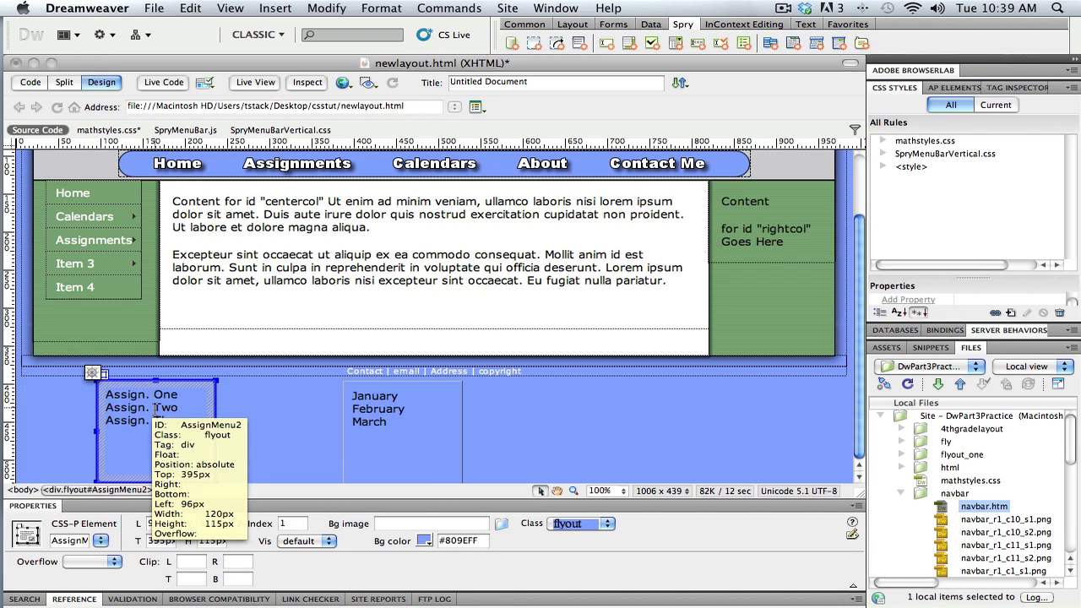
pyautogui.click(402, 432)
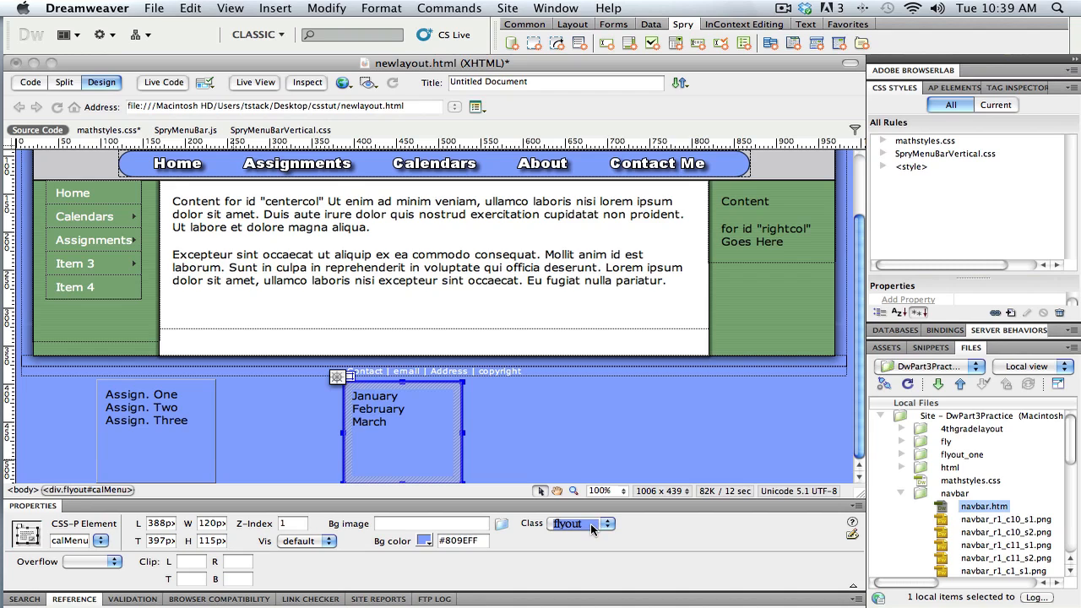
pyautogui.click(884, 141)
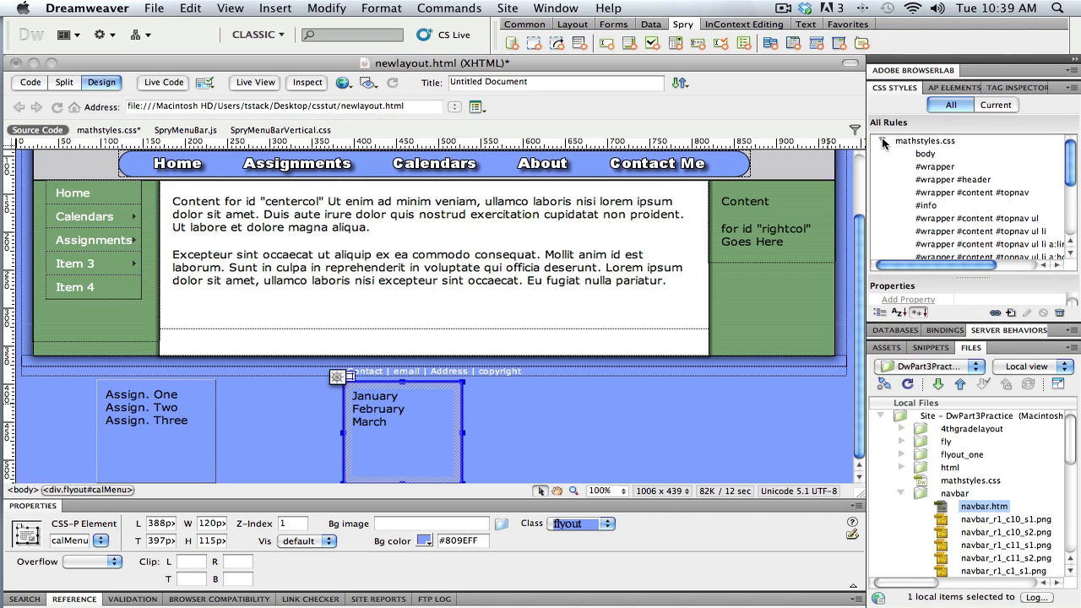
# Step: Show the .flyout rule's properties and change its background colour to white (#FFF)
pyautogui.scroll(-3)
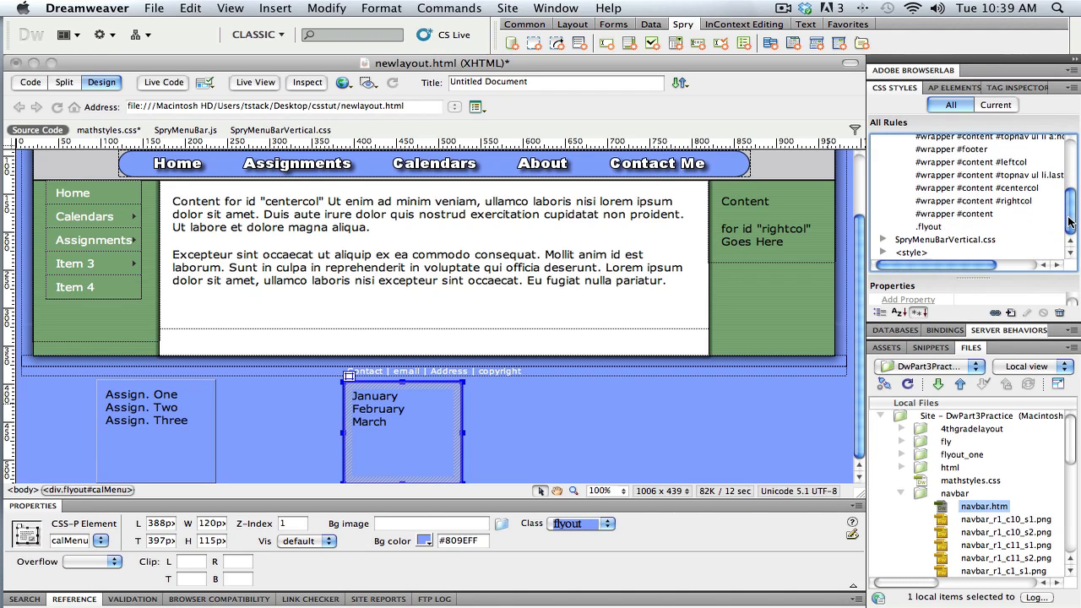
pyautogui.click(928, 226)
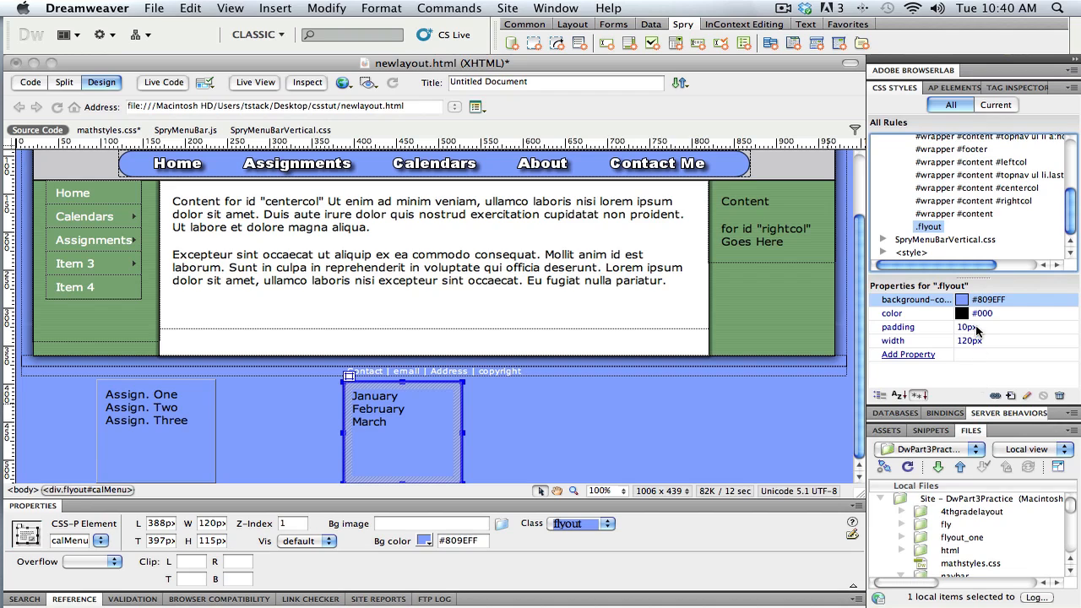
pyautogui.moveTo(960, 300)
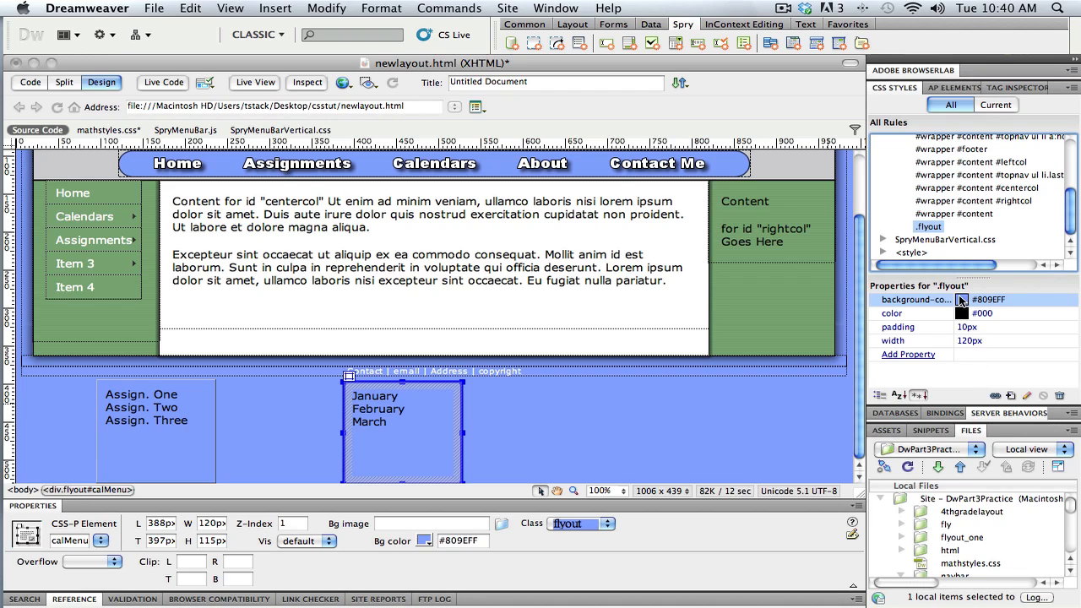
pyautogui.click(963, 300)
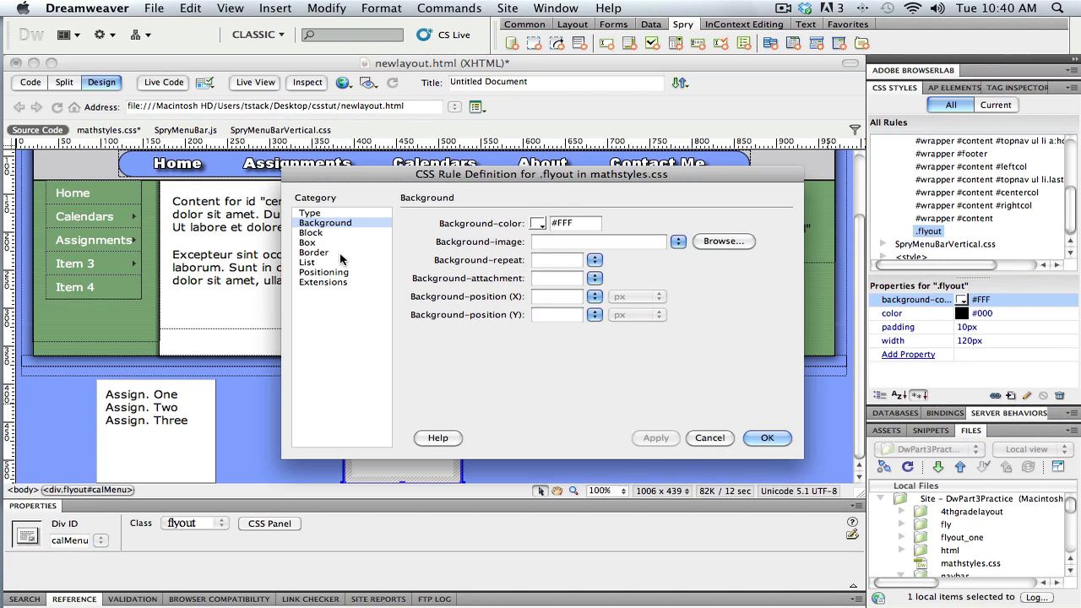
# Step: Add a 1 px solid black (#000) border on all sides to the .flyout rule
pyautogui.click(314, 252)
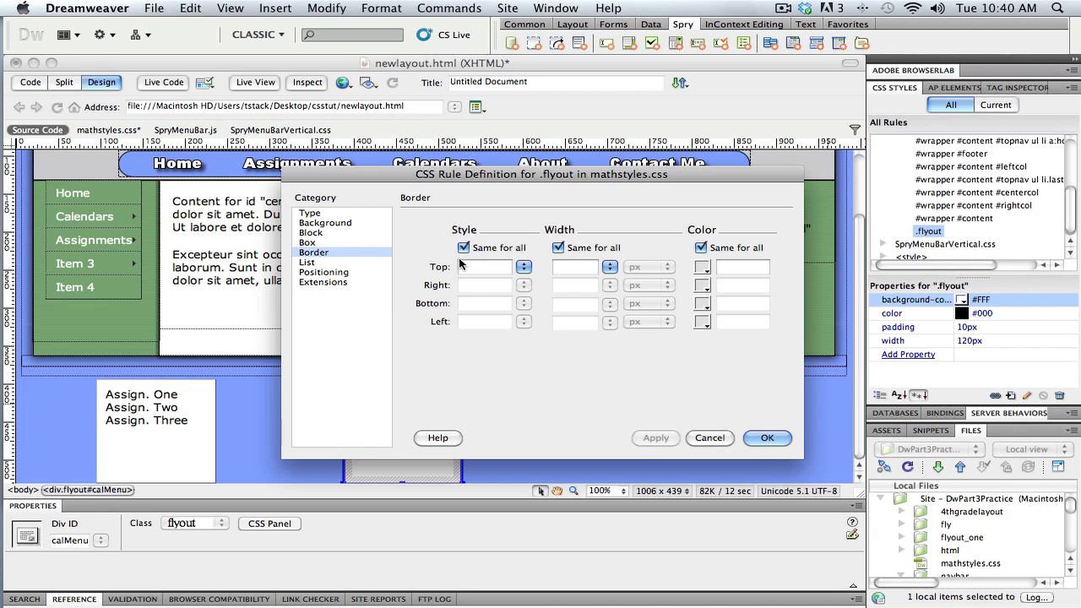
pyautogui.click(483, 267)
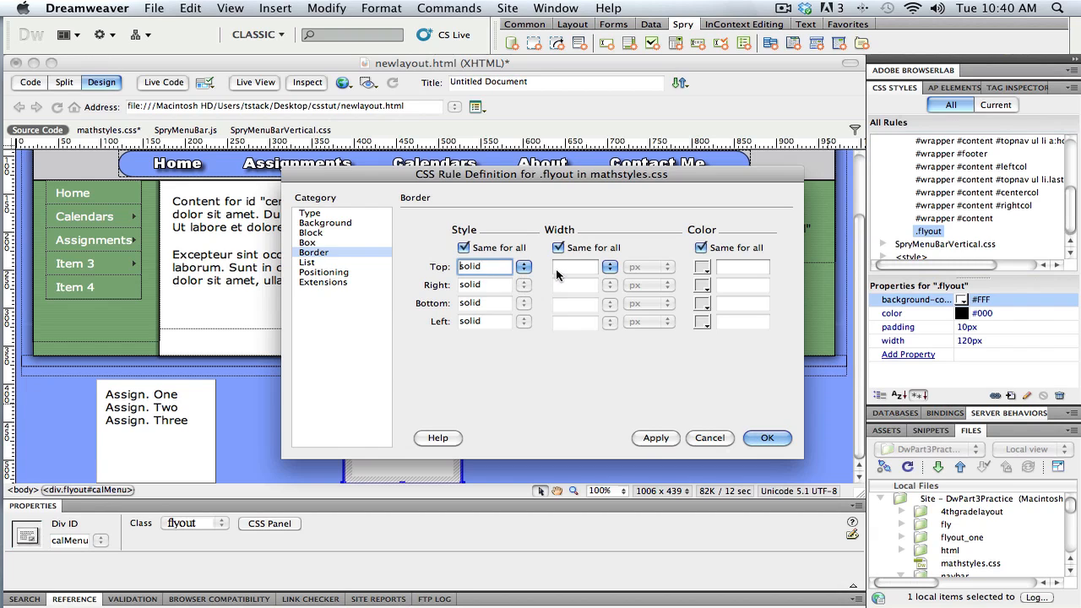
pyautogui.click(701, 267)
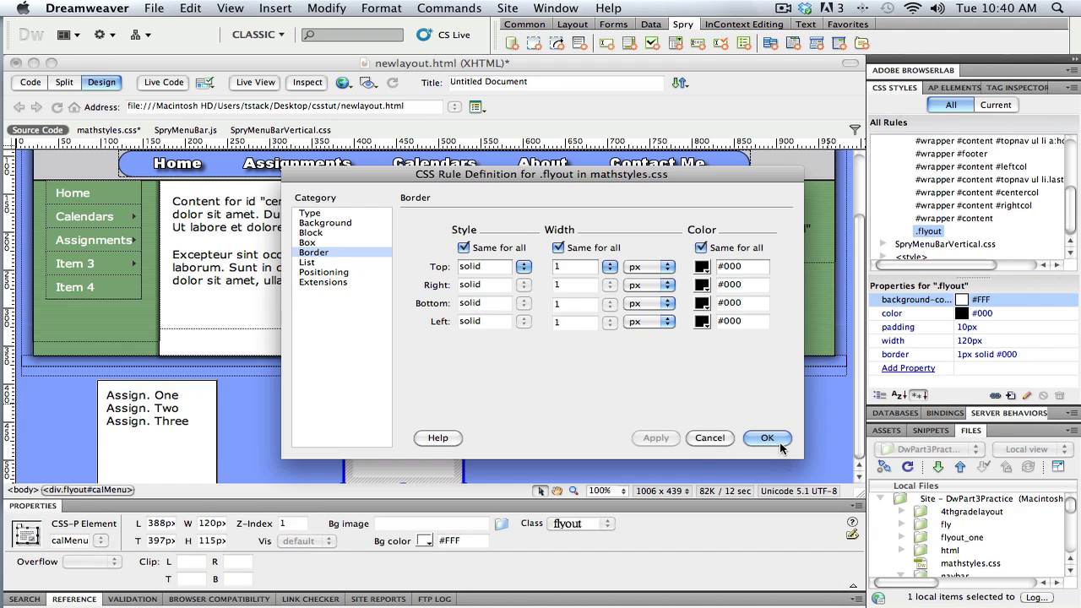
pyautogui.click(767, 437)
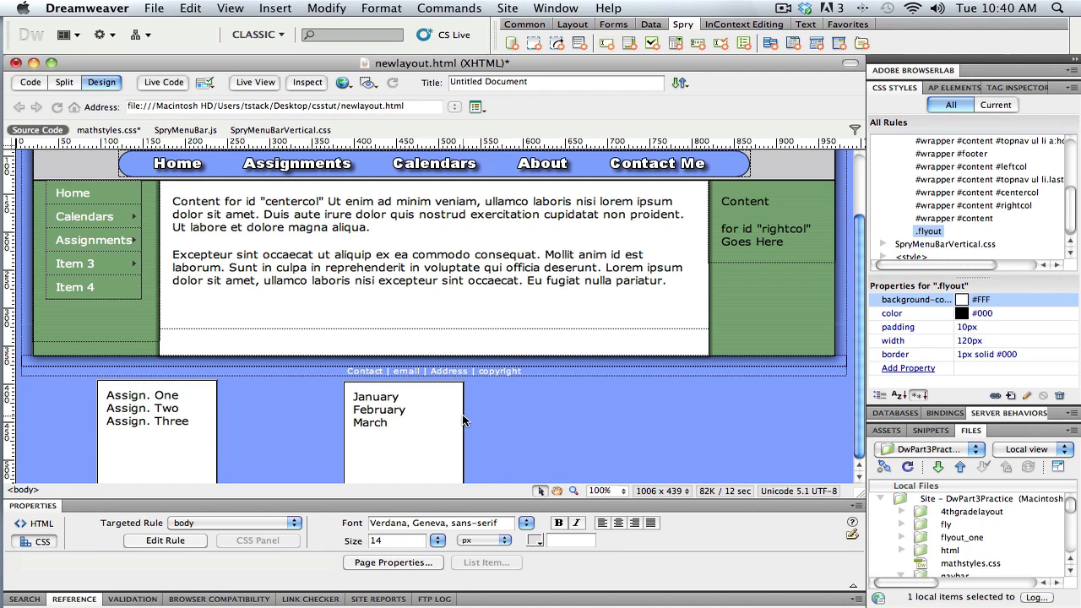
# Step: Inspect the #calMenu and #AssignMenu2 positioning rules in the CSS Styles panel
pyautogui.click(404, 431)
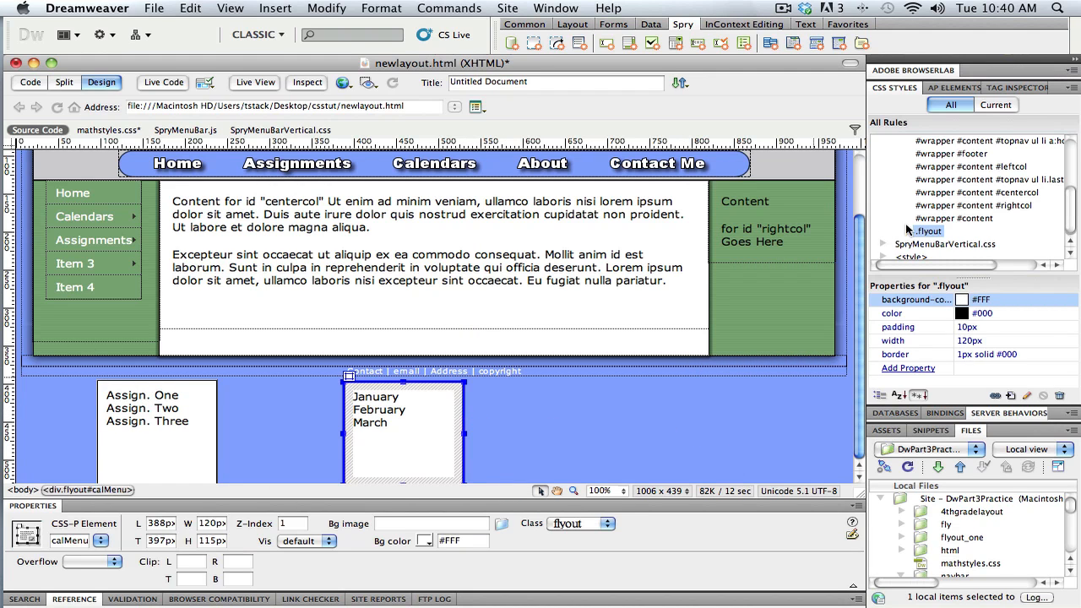
pyautogui.scroll(-3)
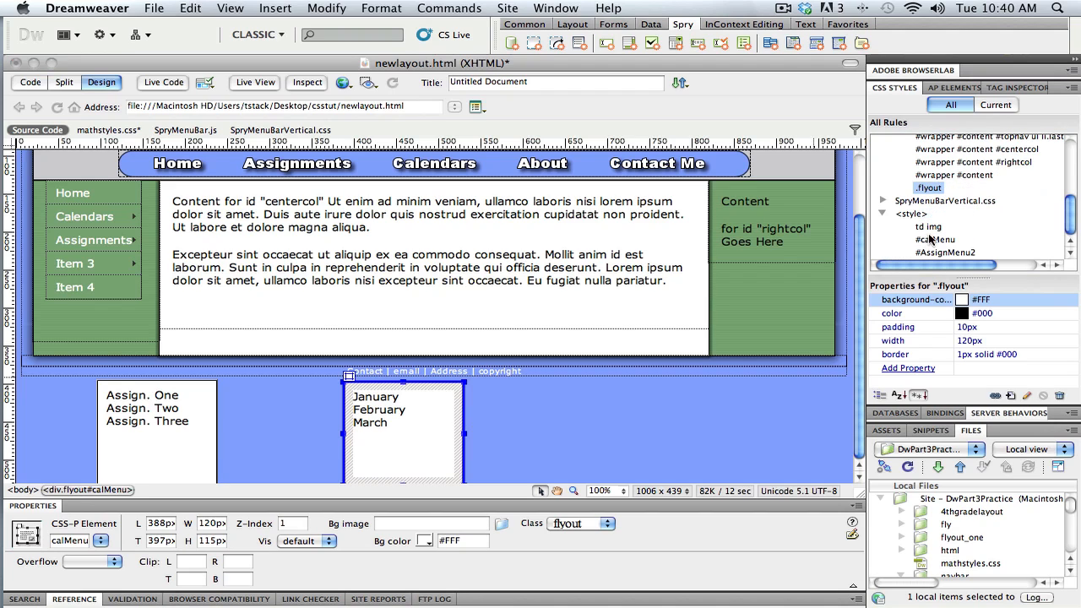
pyautogui.click(944, 253)
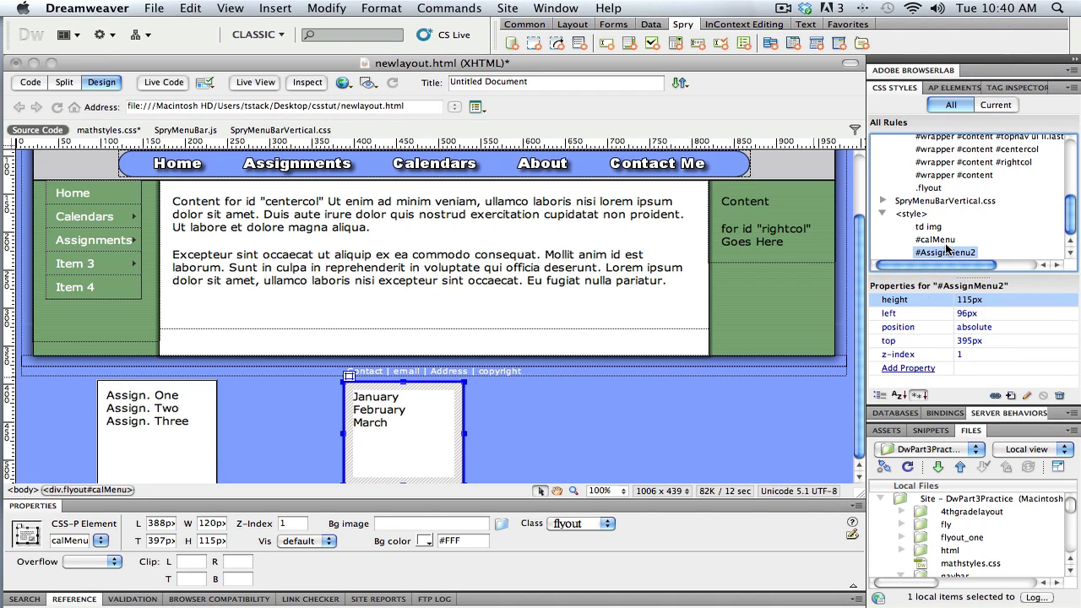
pyautogui.click(936, 240)
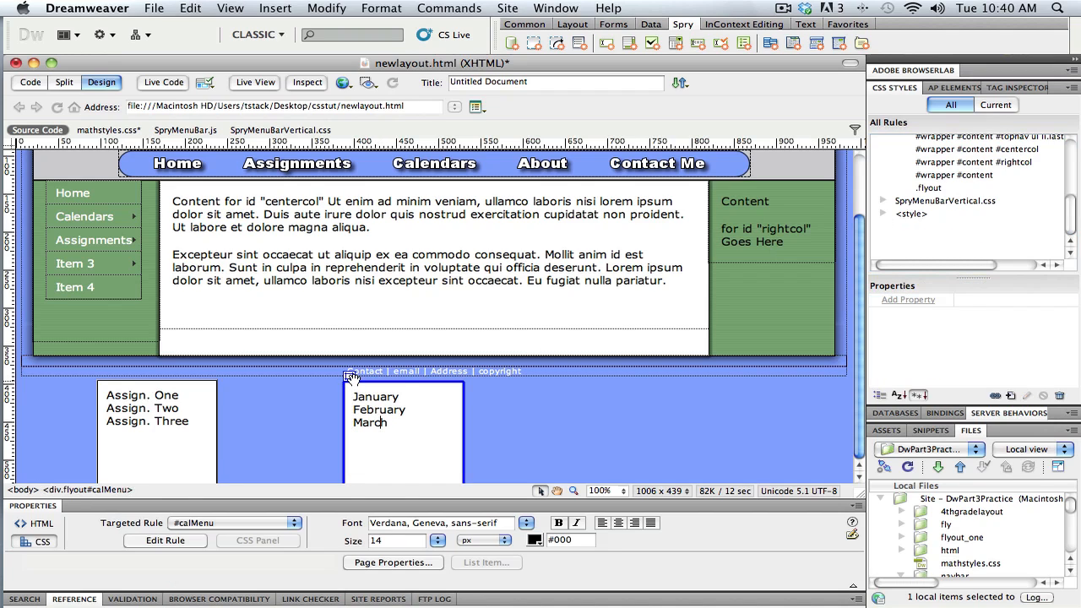
# Step: Make the Assign. One, Two and Three items placeholder links
pyautogui.click(155, 407)
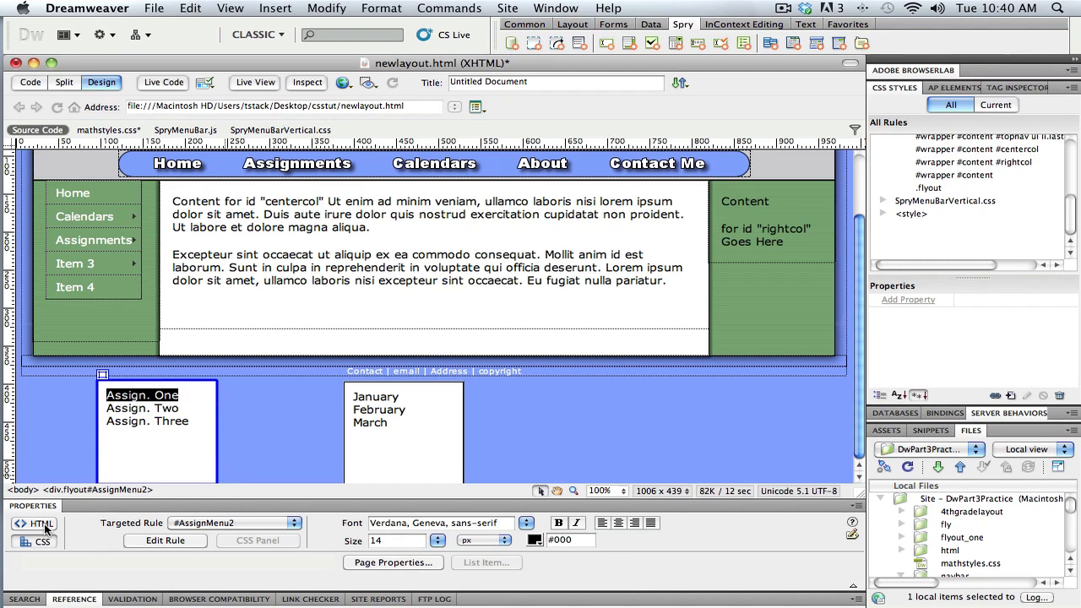
pyautogui.click(34, 524)
pyautogui.write('#')
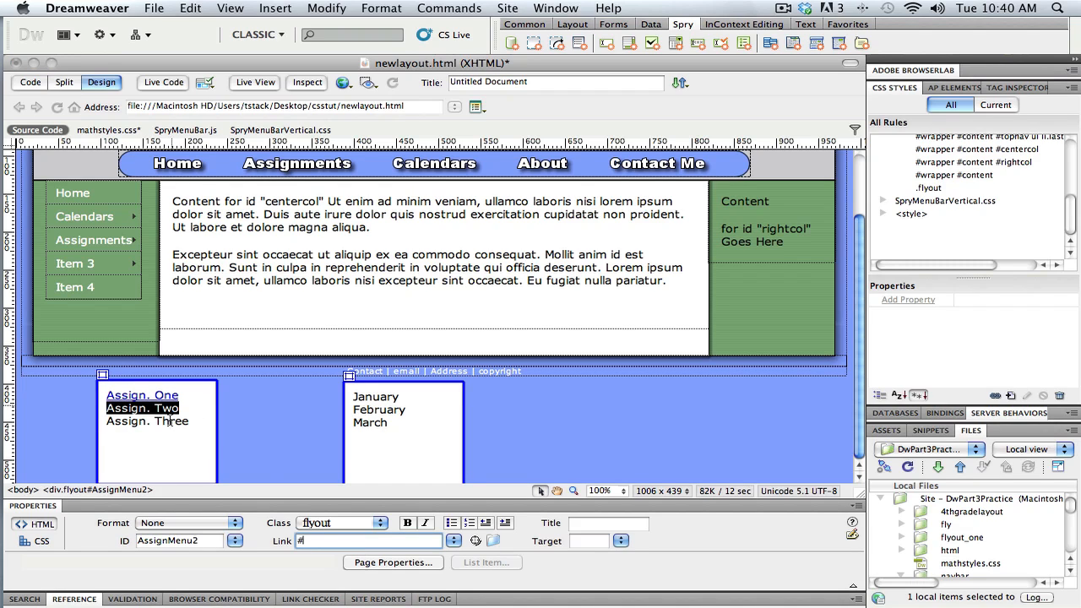
pyautogui.click(156, 421)
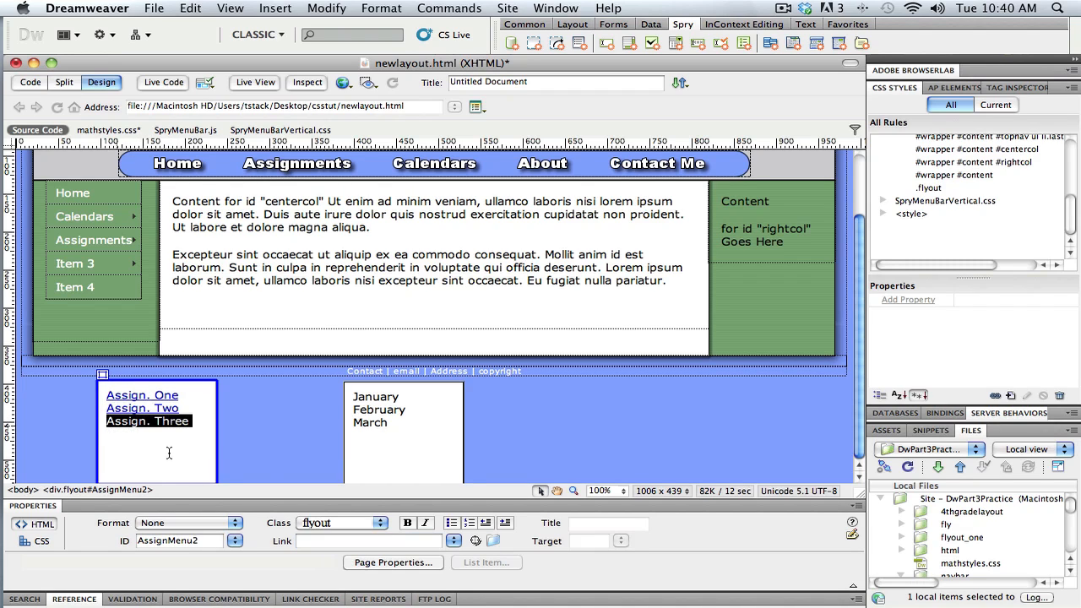
pyautogui.click(368, 541)
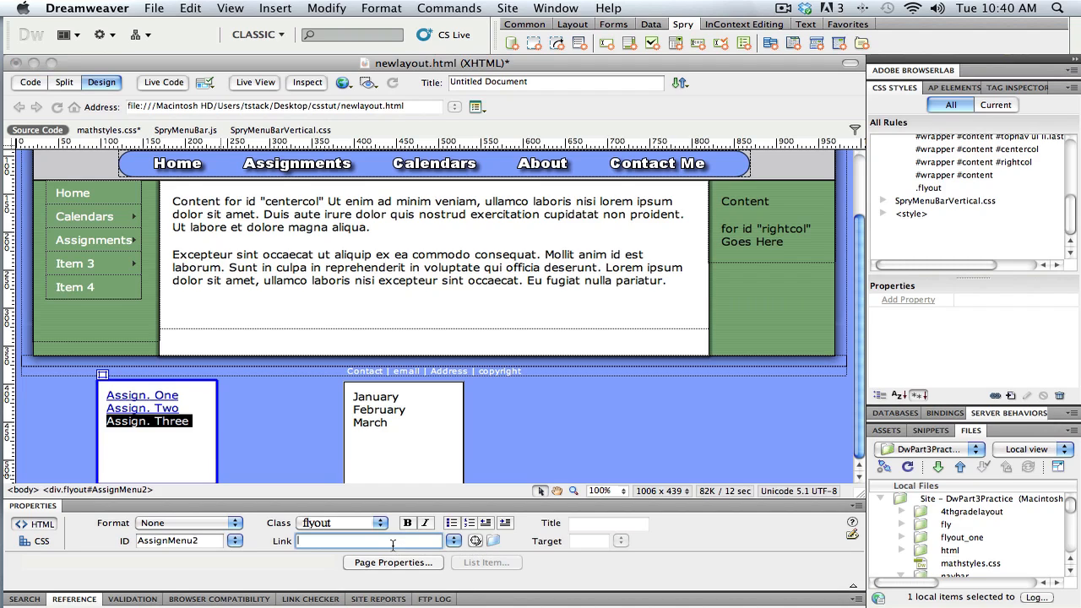
# Step: Make the February and March calendar items placeholder links with # as the link target
pyautogui.click(403, 411)
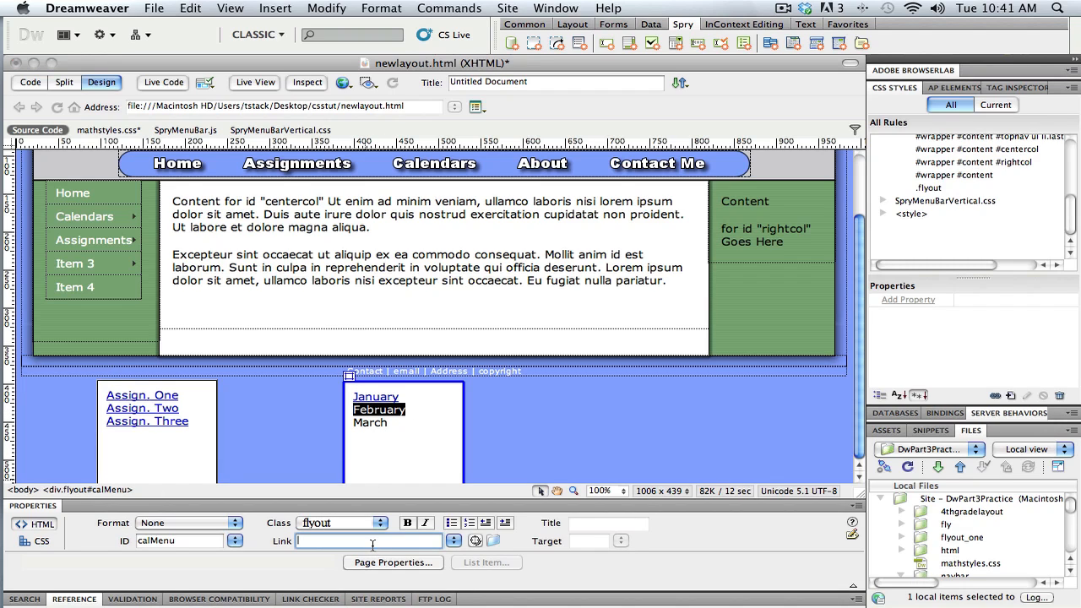
pyautogui.click(368, 422)
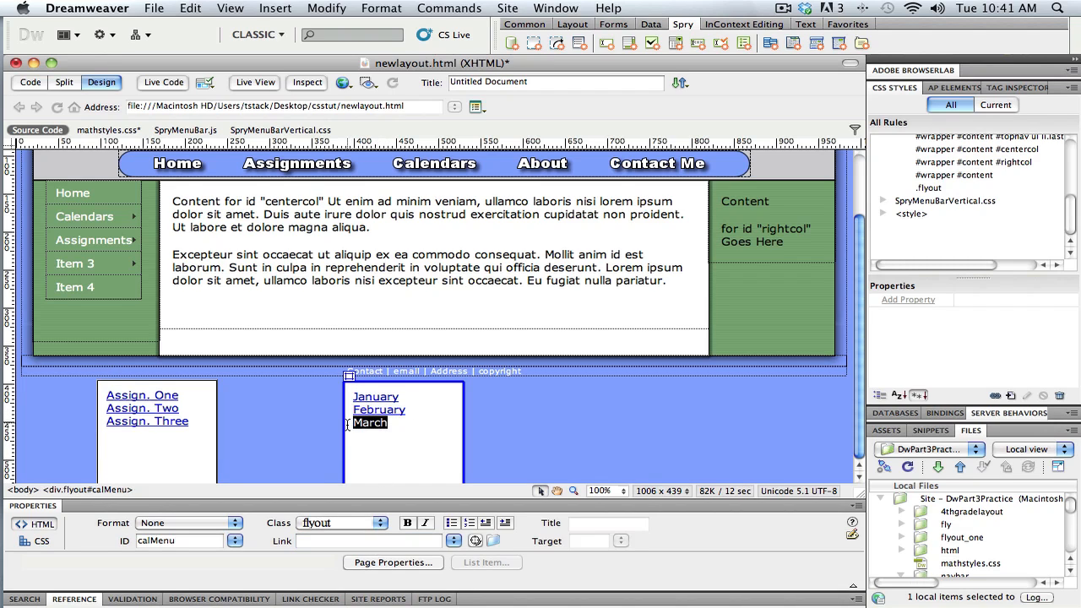
pyautogui.write('#')
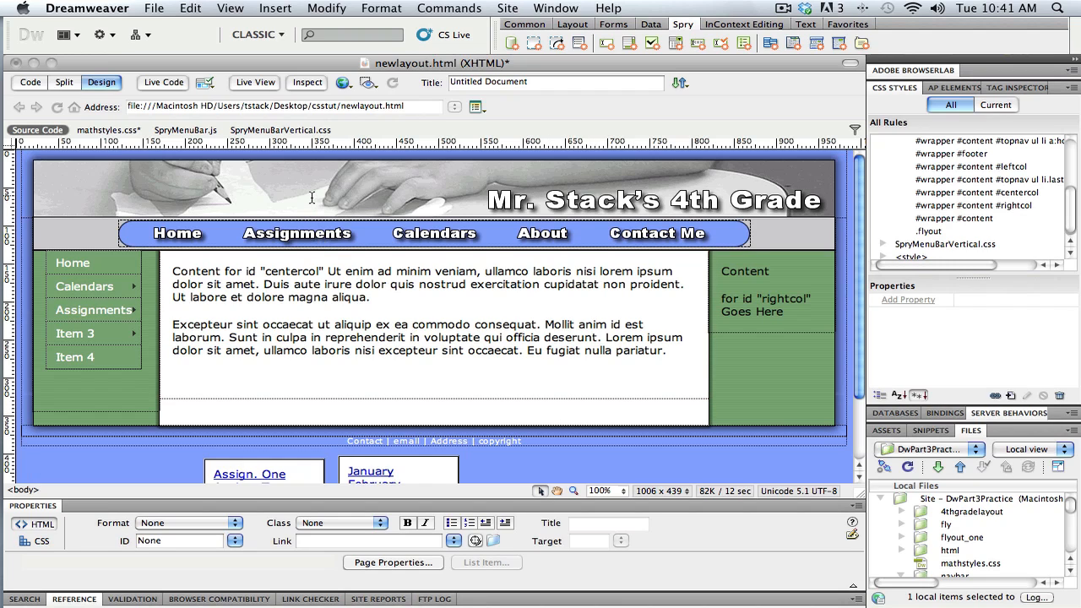
pyautogui.moveTo(300, 236)
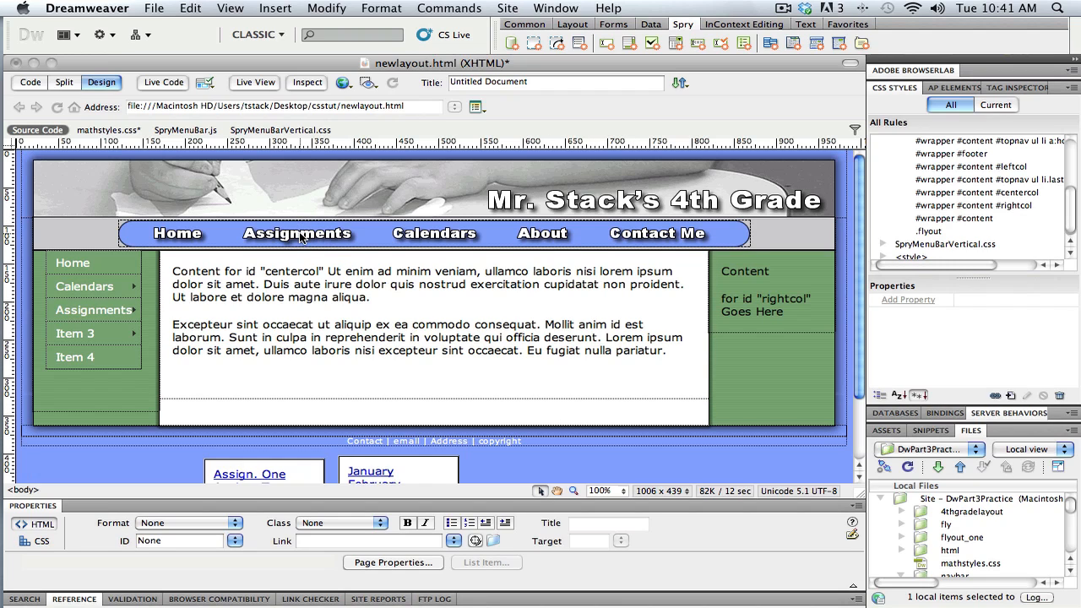
# Step: Check the Assignments button position and scroll down to the flyout boxes below the layout
pyautogui.click(297, 233)
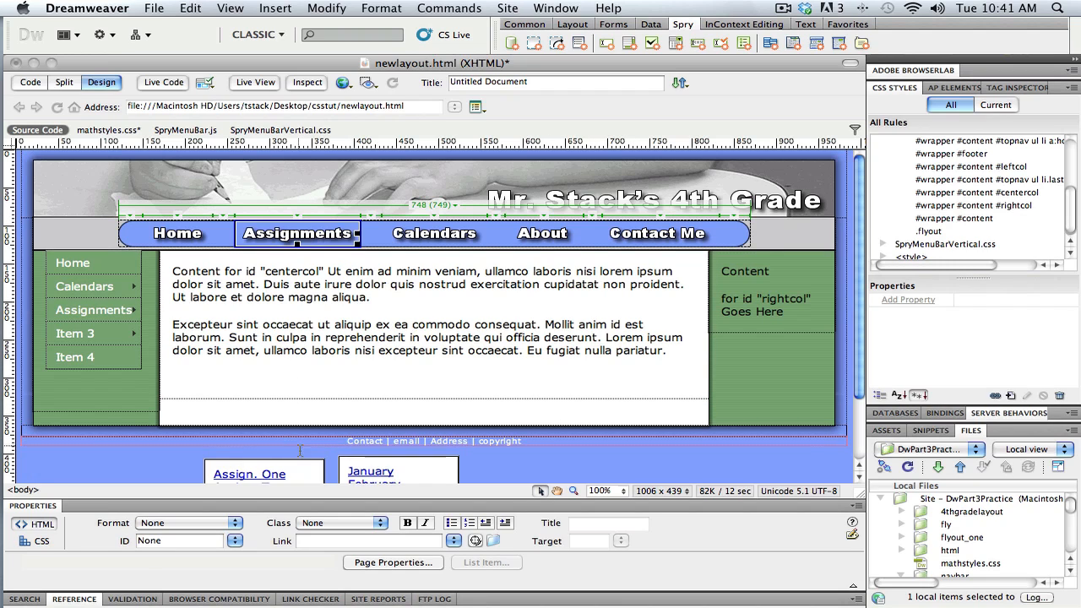
pyautogui.scroll(-3)
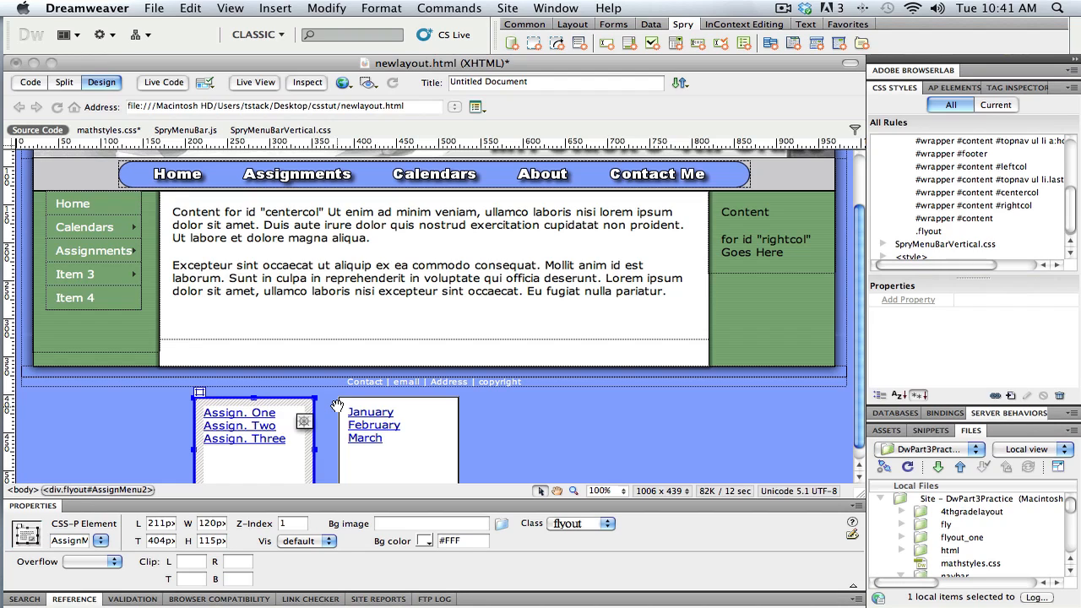
pyautogui.moveTo(336, 422)
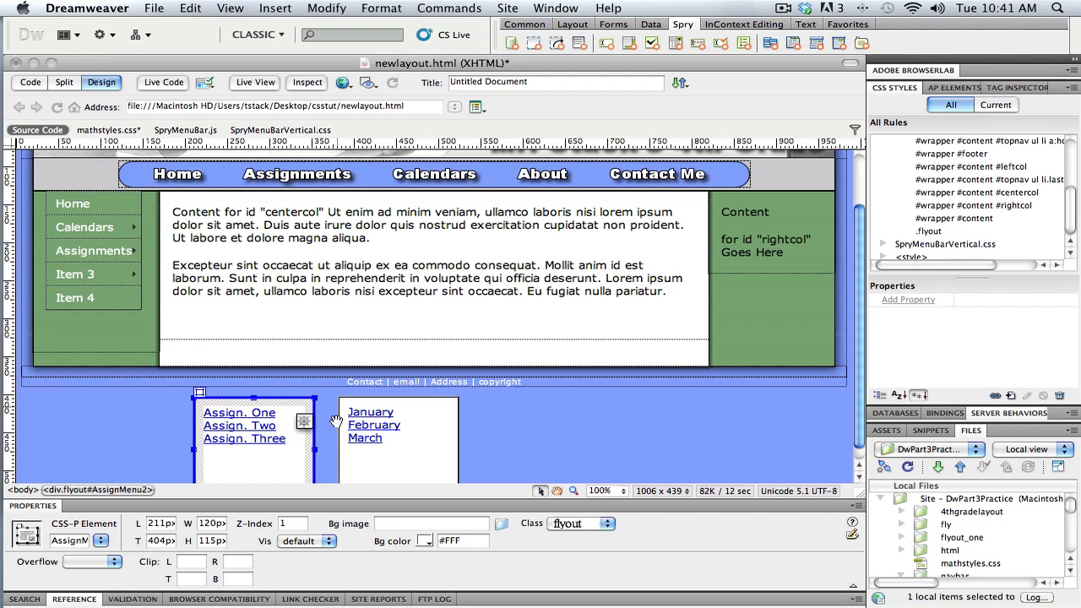
# Step: Review the Assignments flyout's Vis setting unchanged, then show the AP Elements panel listing calMenu
pyautogui.click(328, 541)
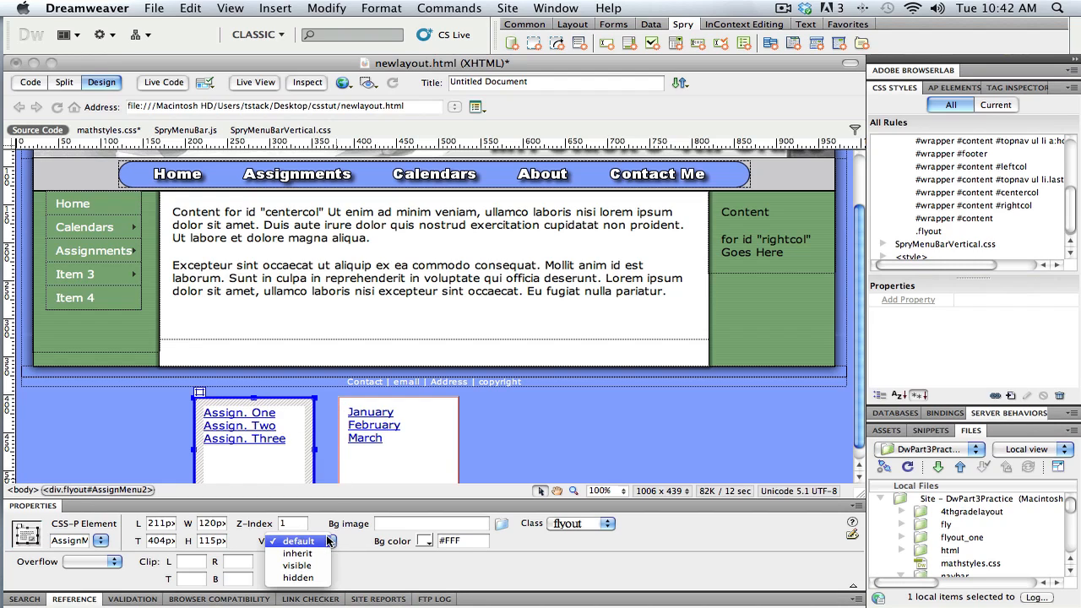
pyautogui.click(297, 577)
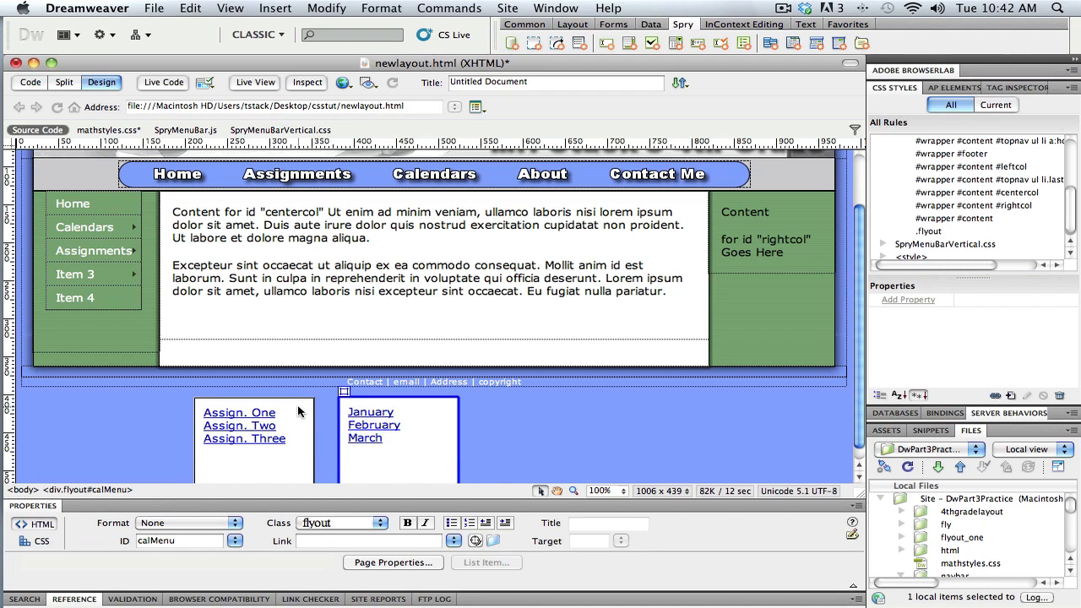
pyautogui.click(254, 81)
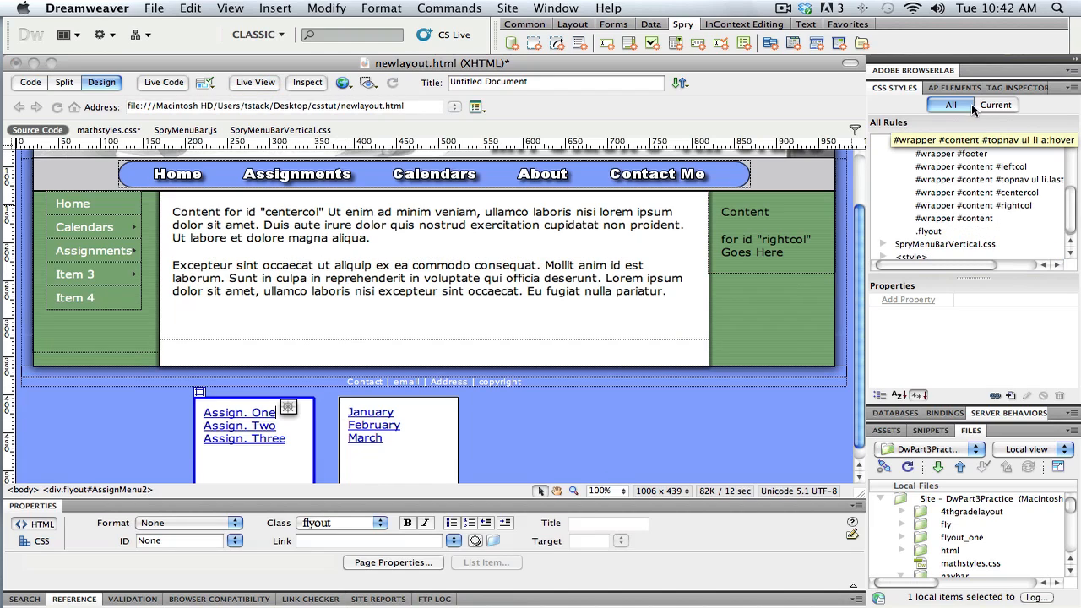
pyautogui.click(949, 88)
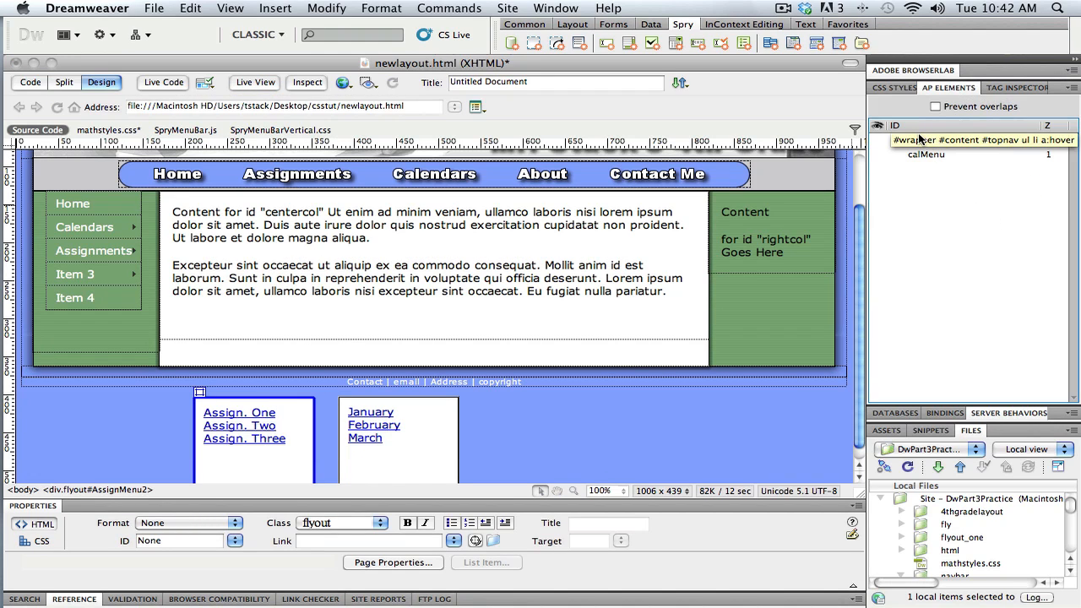
# Step: Set AssignMenu2 and calMenu to hidden via the AP Elements eye column
pyautogui.click(769, 233)
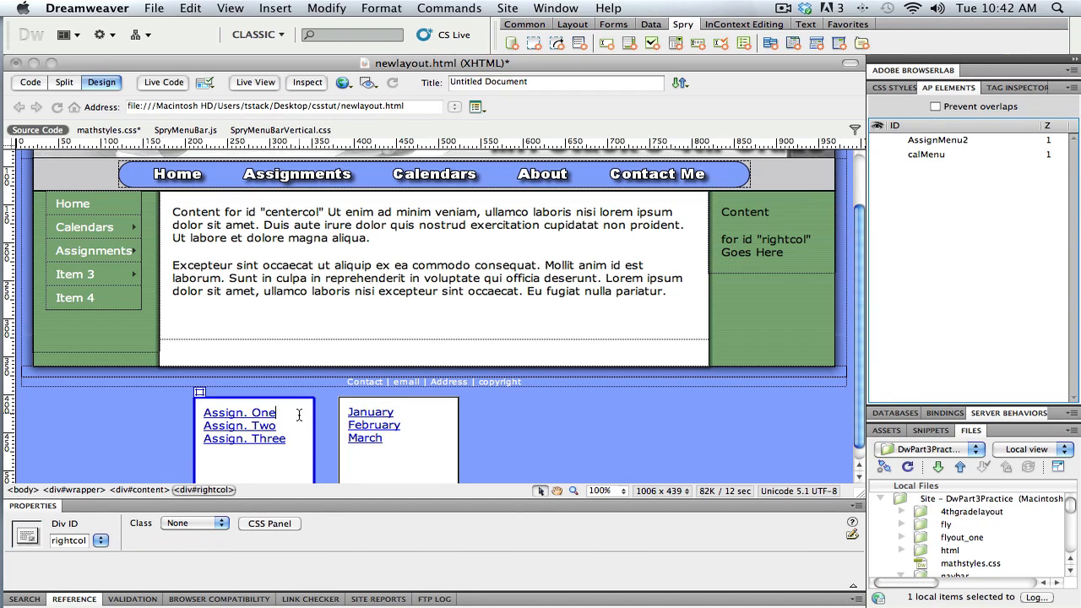
pyautogui.click(324, 540)
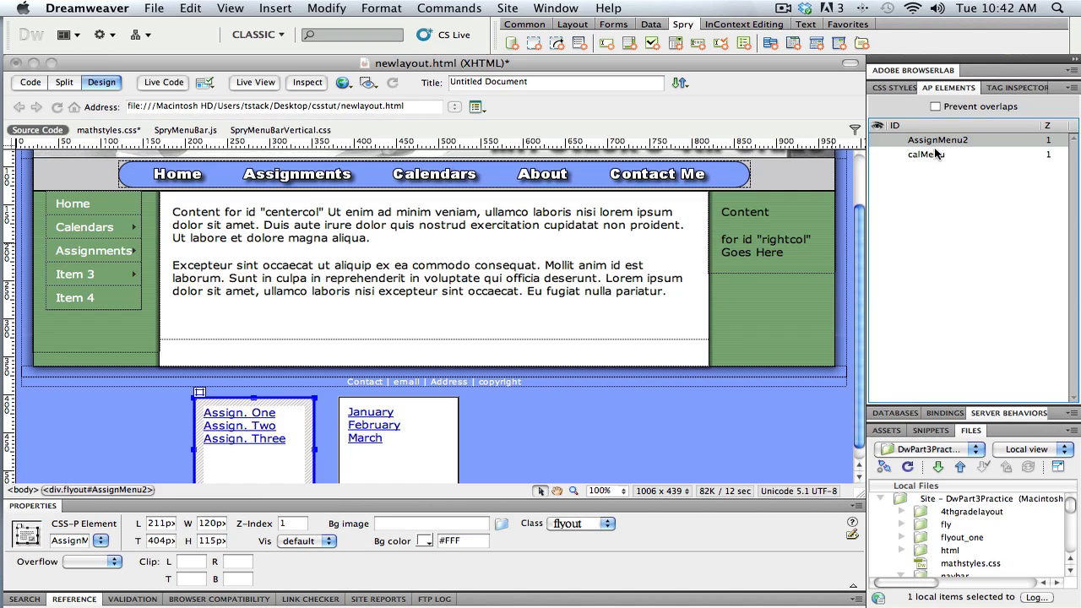
pyautogui.click(926, 156)
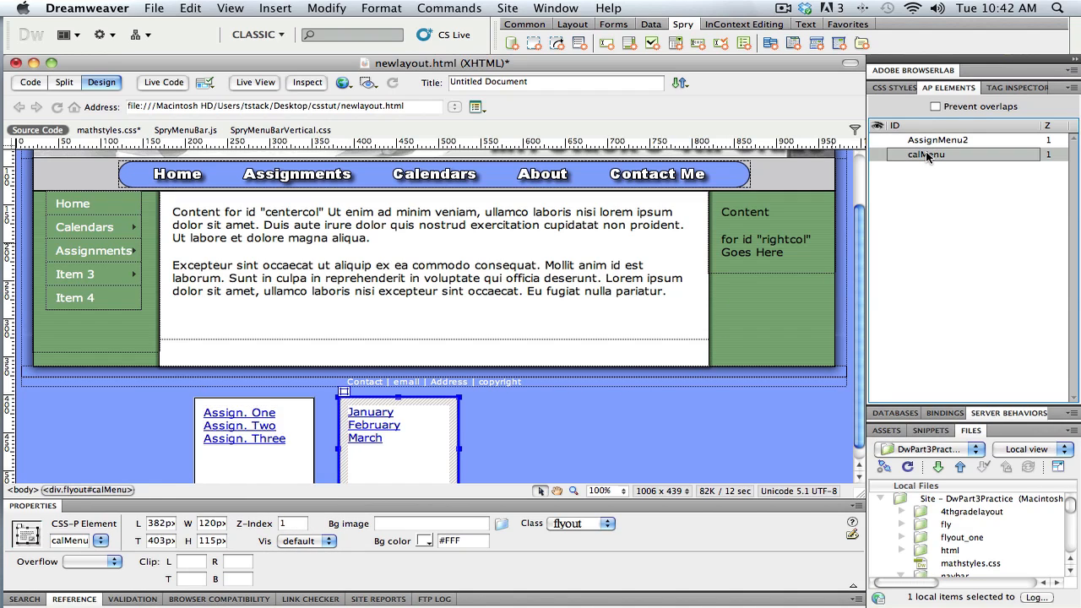
pyautogui.click(937, 139)
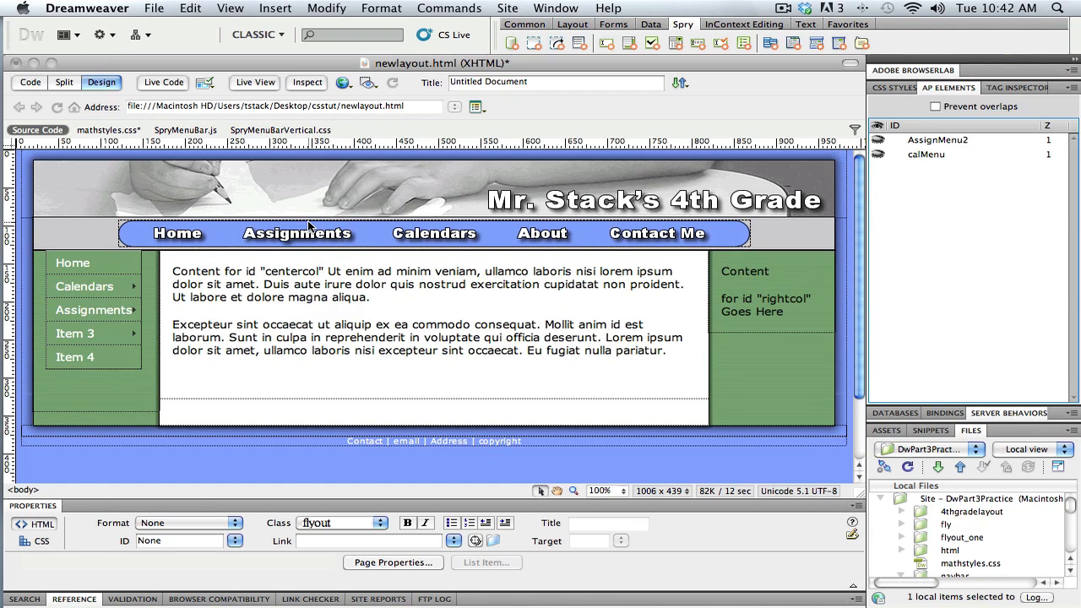
pyautogui.moveTo(307, 230)
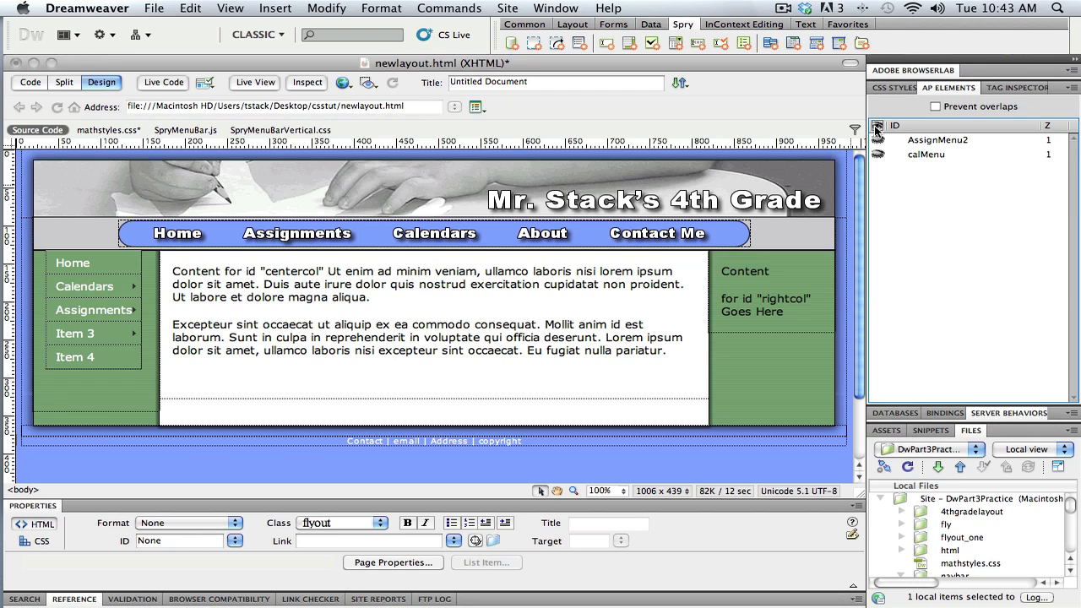
# Step: Make calMenu and AssignMenu2 visible again so both flyouts show below the footer
pyautogui.click(629, 377)
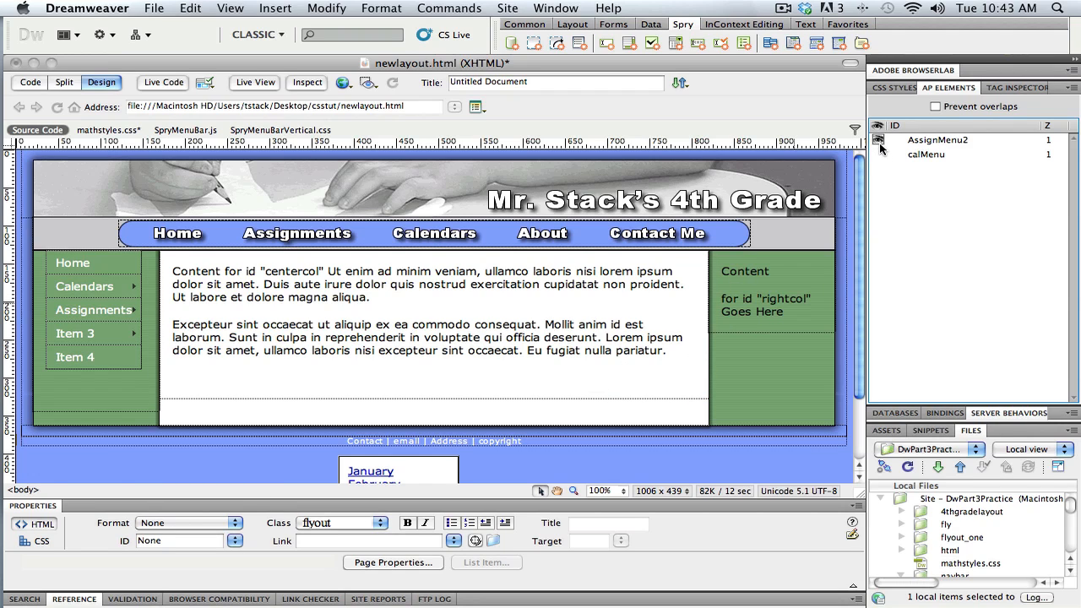
pyautogui.scroll(-3)
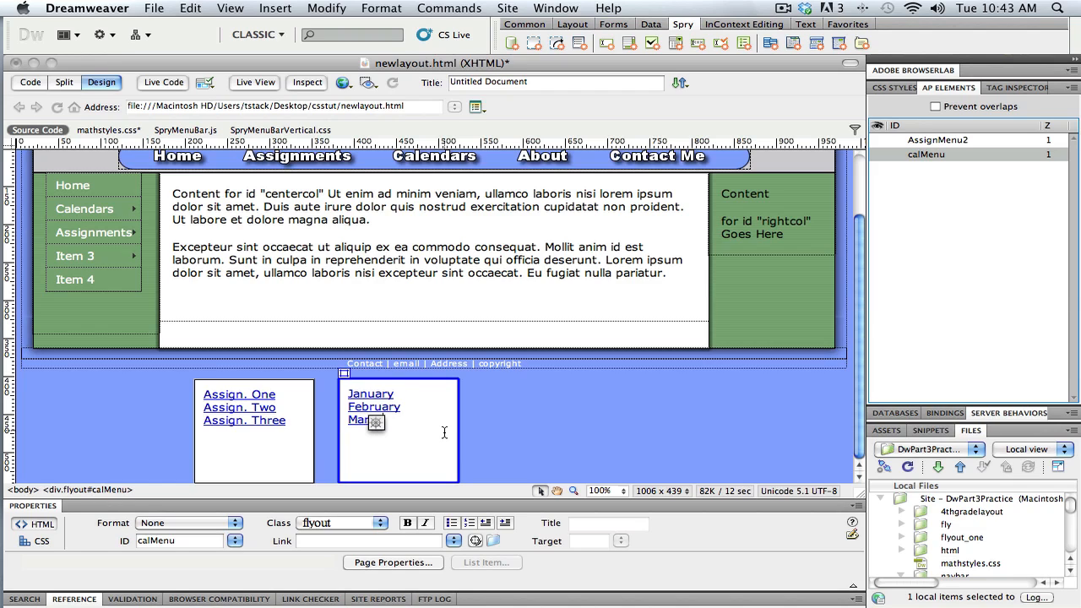
pyautogui.moveTo(207, 432)
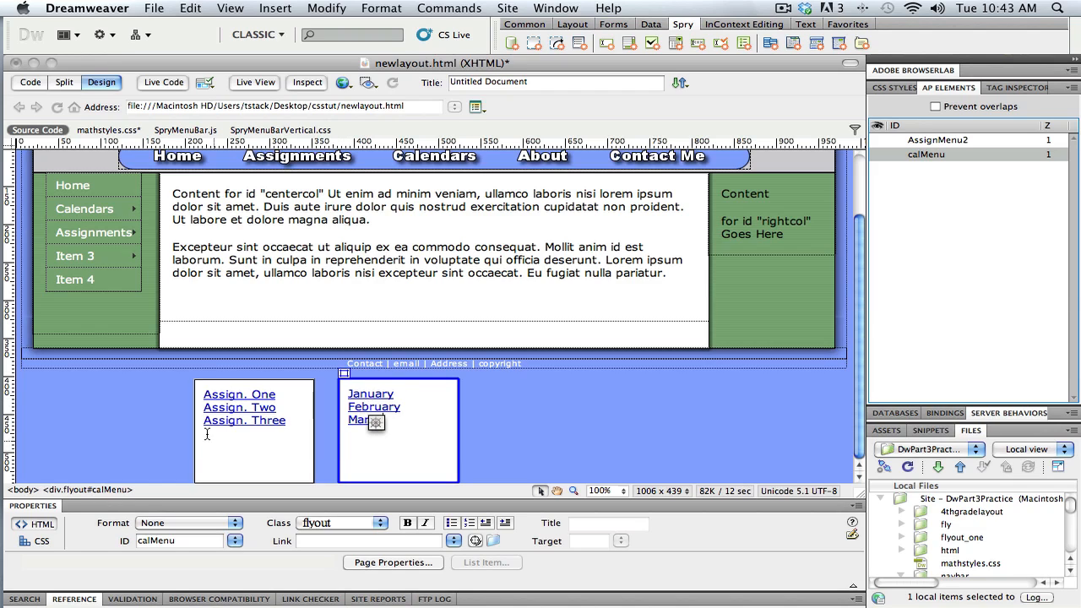
pyautogui.moveTo(436, 457)
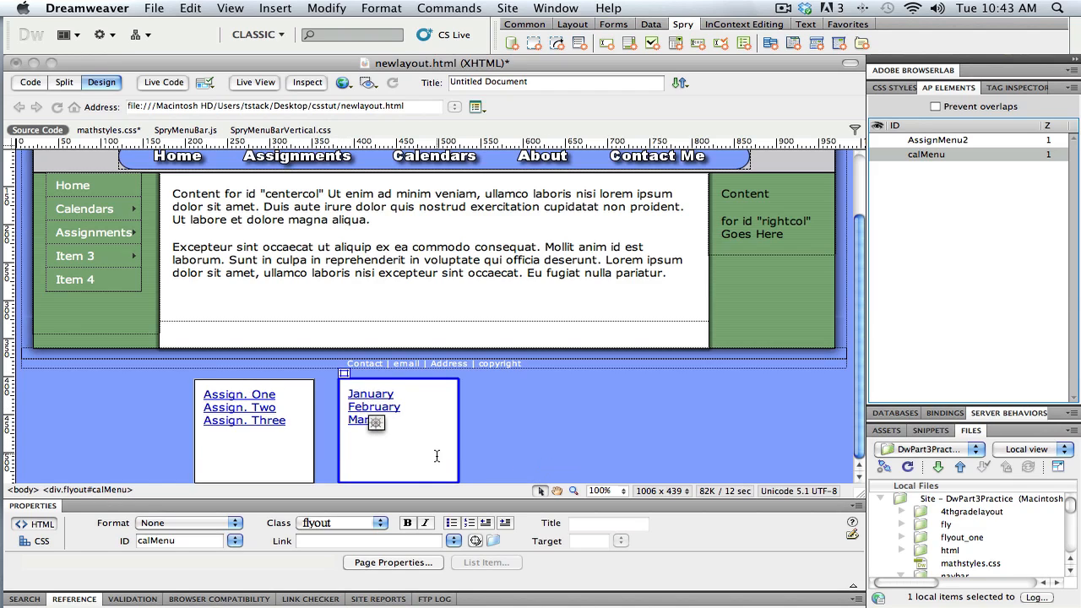
pyautogui.click(505, 456)
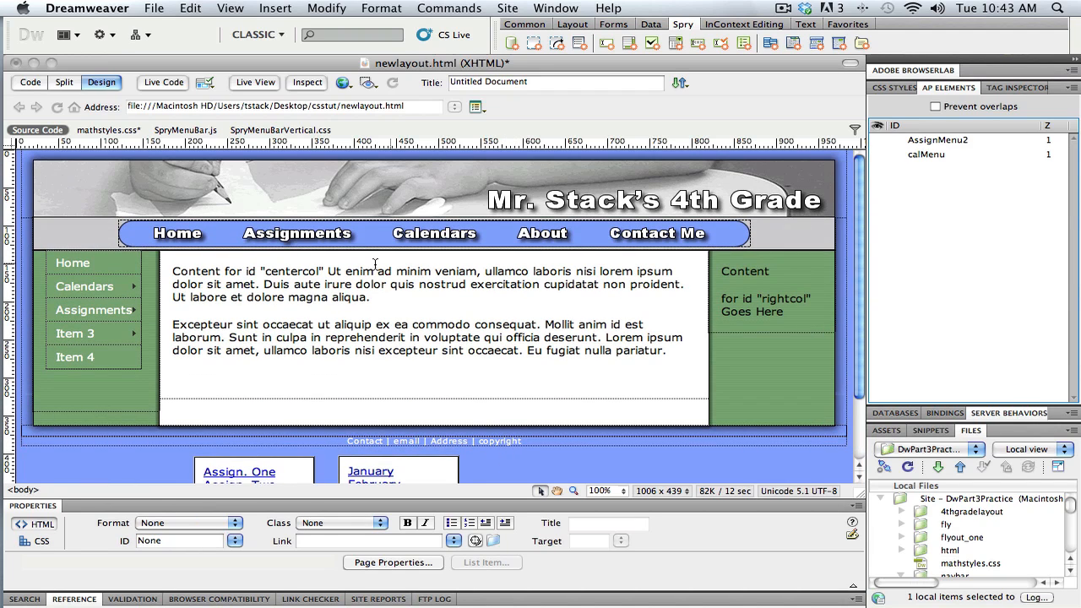
pyautogui.moveTo(375, 233)
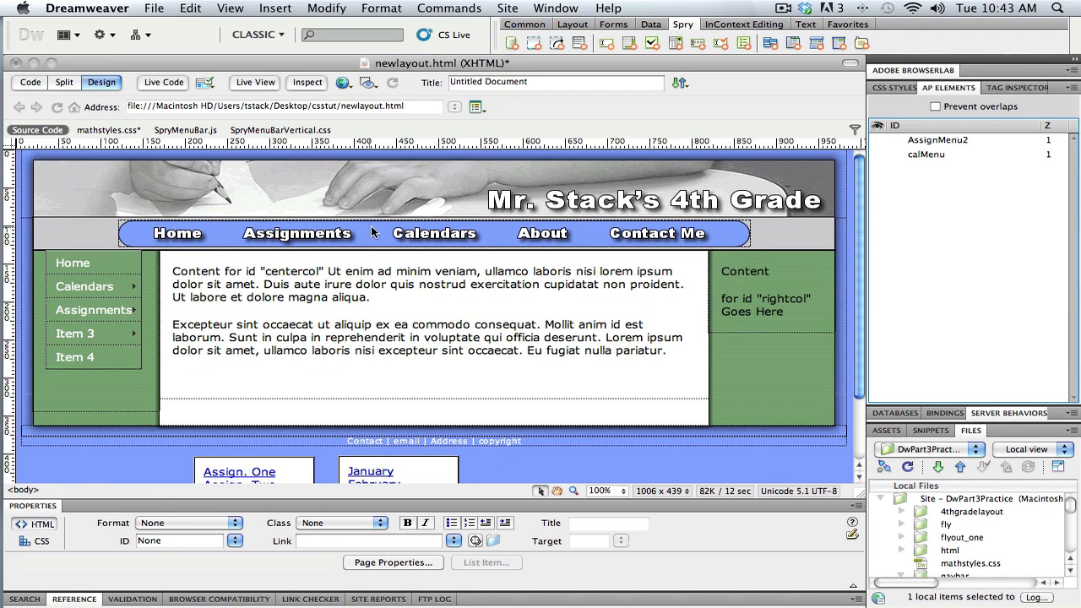